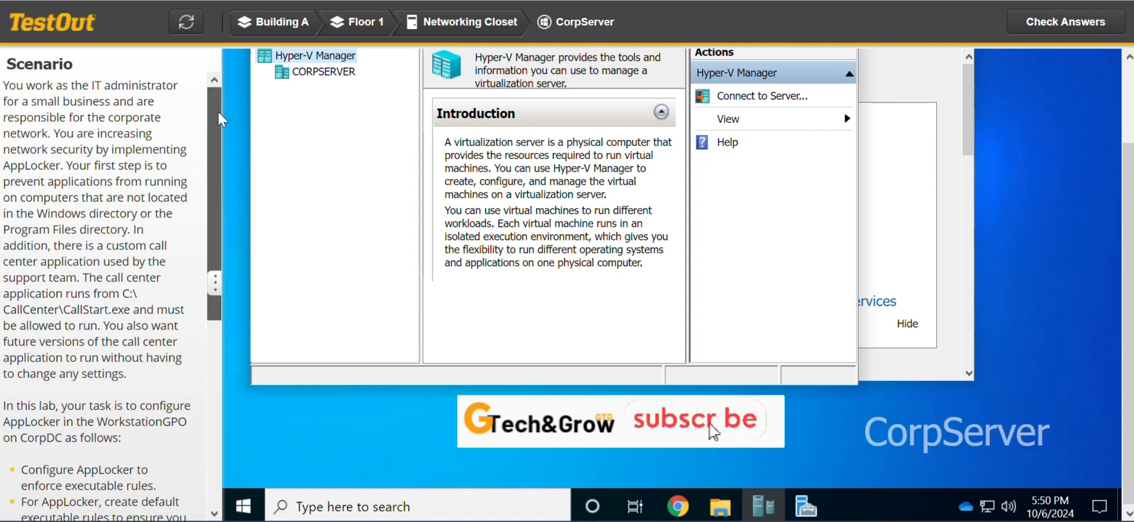
pyautogui.moveTo(225, 95)
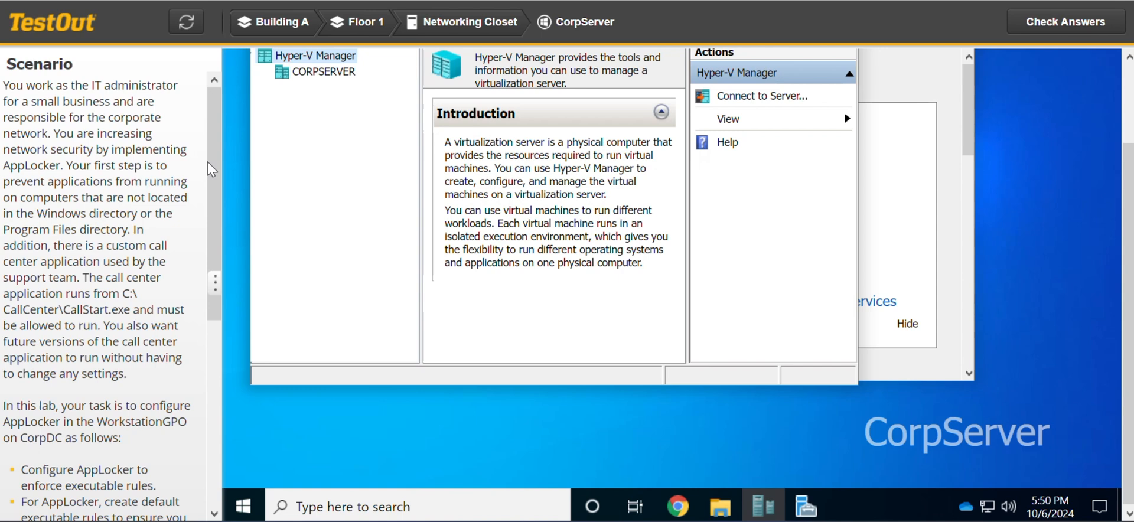
# Step: Scroll through the lab scenario to read the AppLocker task requirements
pyautogui.scroll(-3)
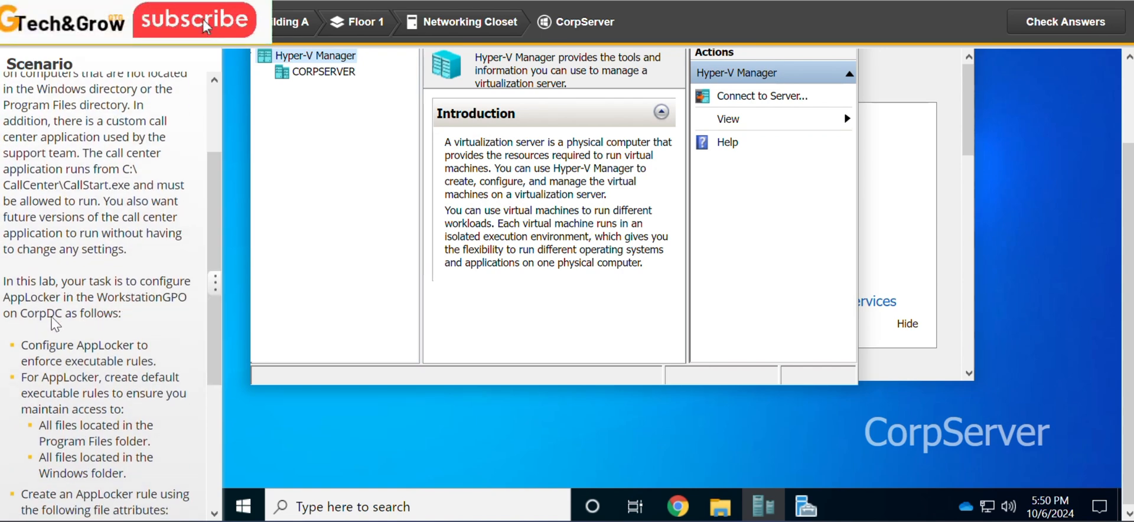
pyautogui.moveTo(100, 313)
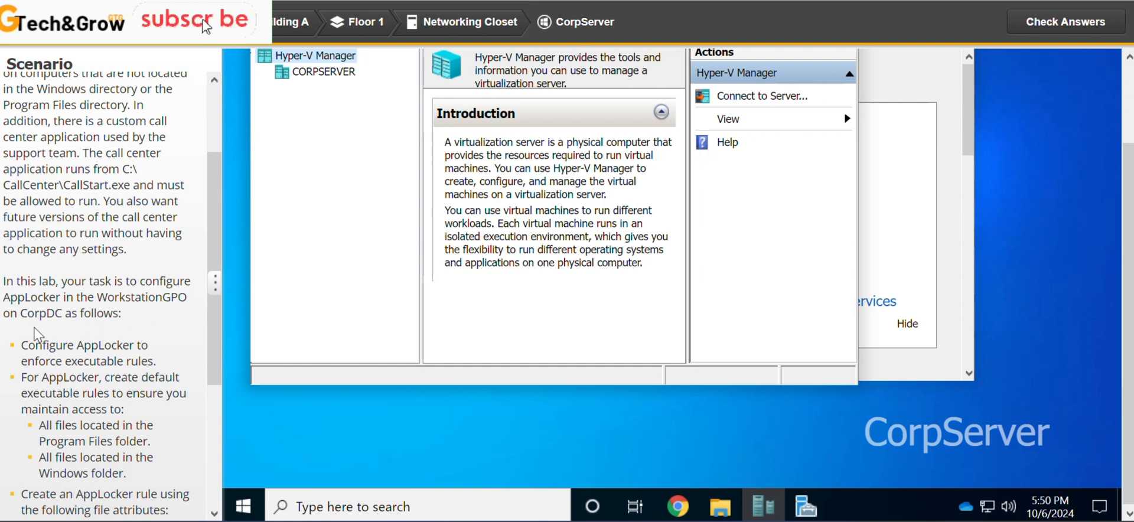
pyautogui.moveTo(222, 343)
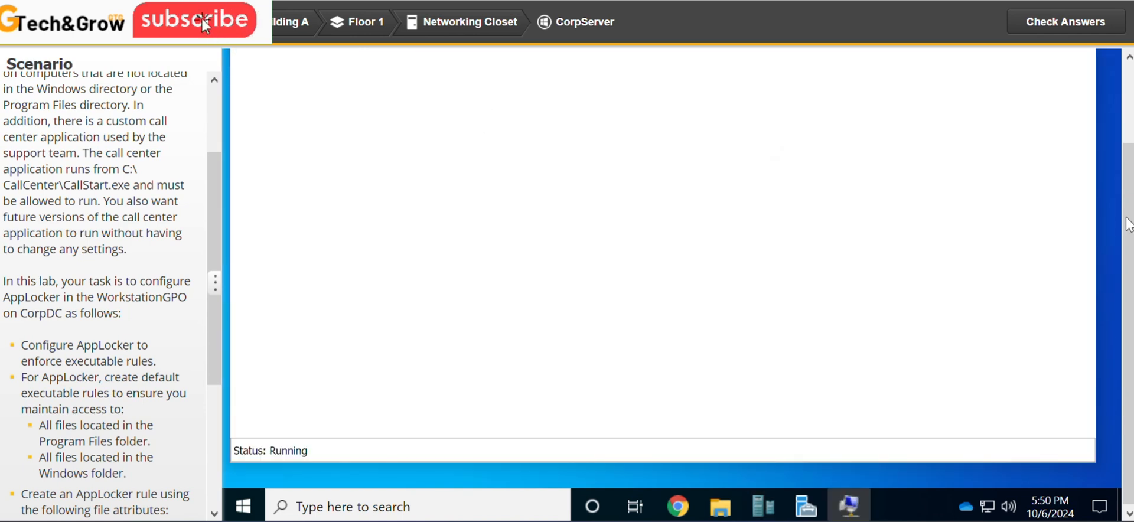
# Step: Launch Group Policy Management and expand CorpNet.local down to its Group Policy Objects
pyautogui.click(849, 504)
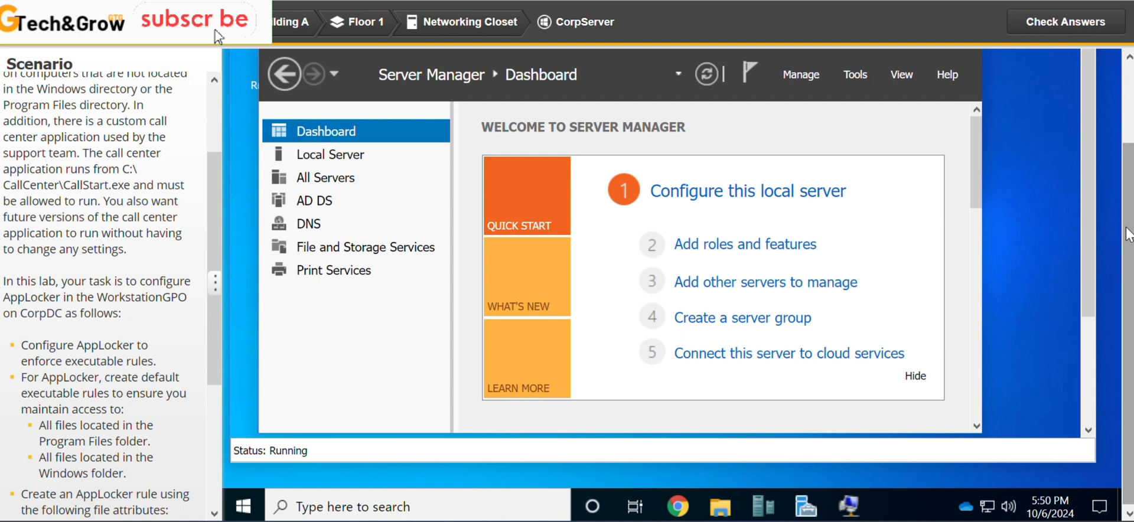
pyautogui.click(855, 74)
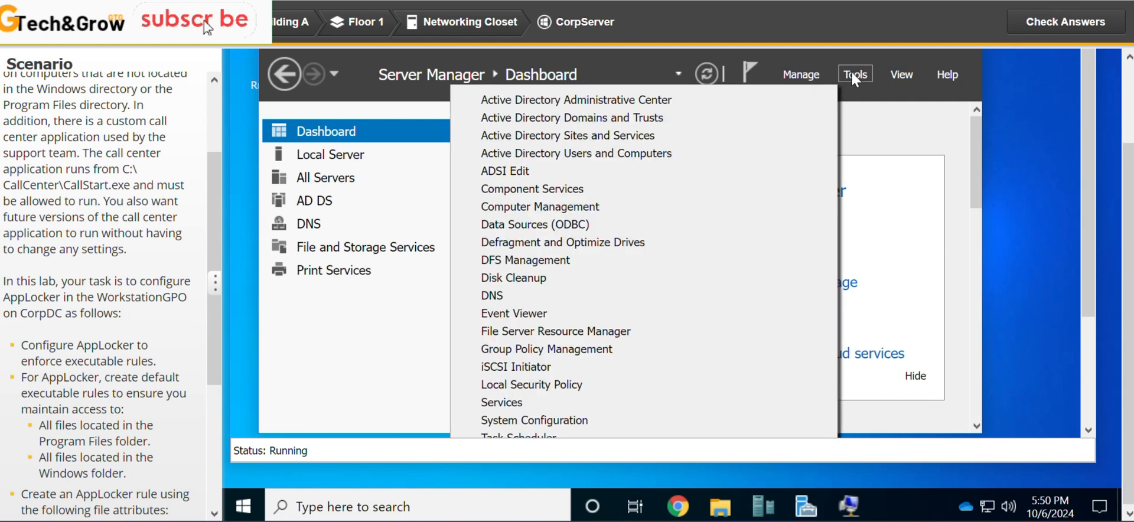
pyautogui.moveTo(543, 350)
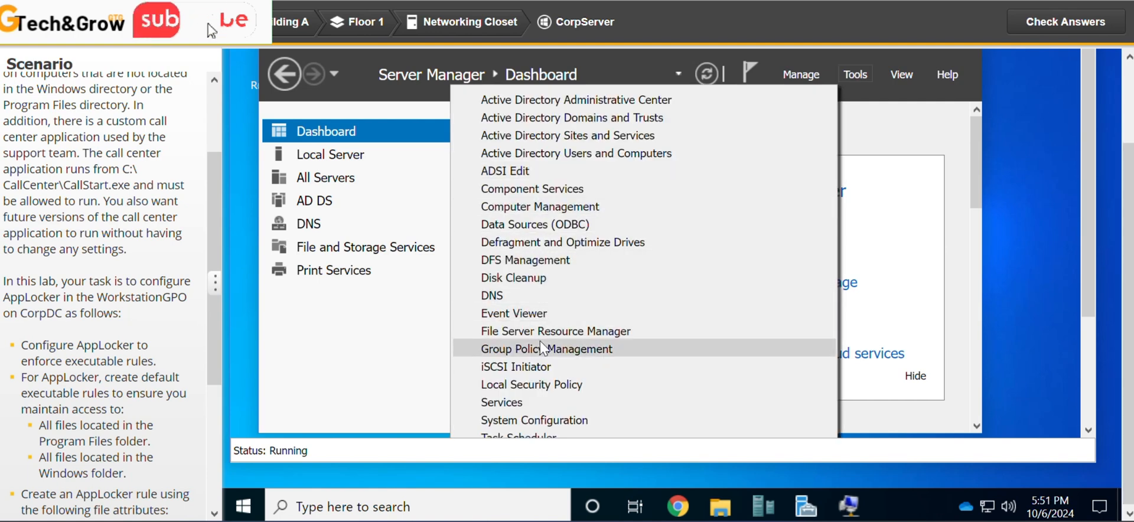
pyautogui.click(547, 349)
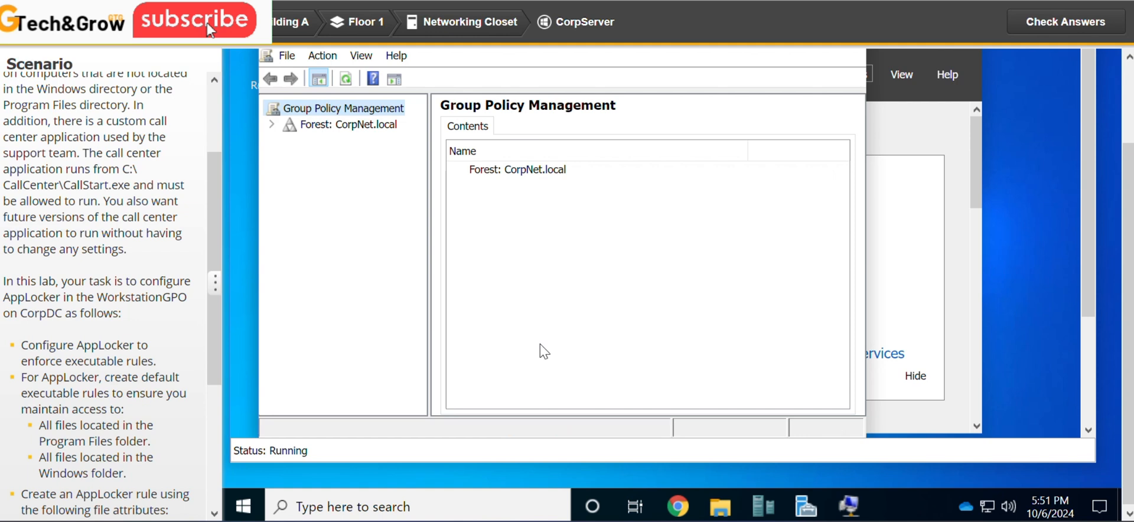
pyautogui.click(273, 124)
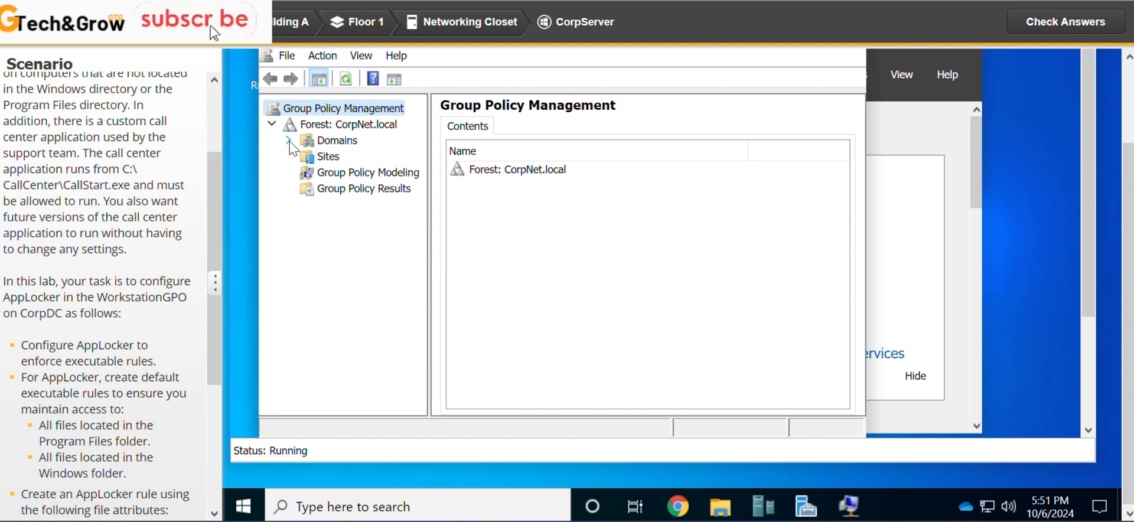
pyautogui.click(290, 140)
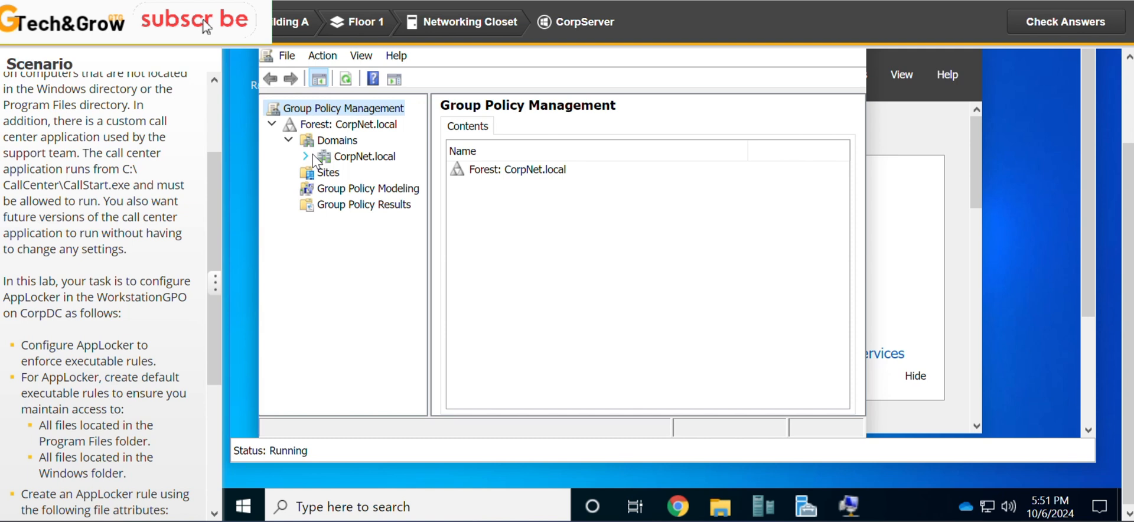
pyautogui.click(305, 156)
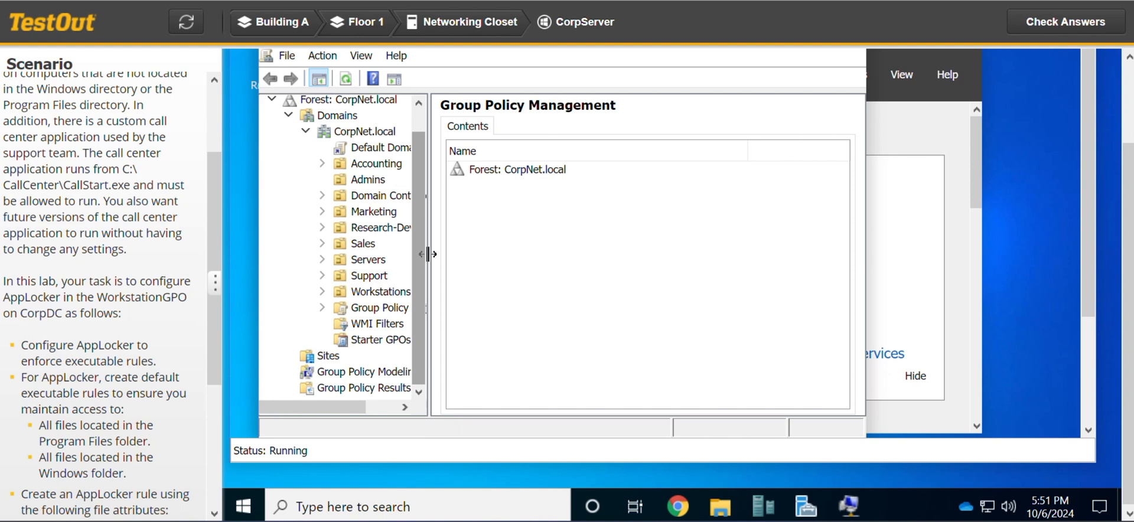
pyautogui.moveTo(134, 305)
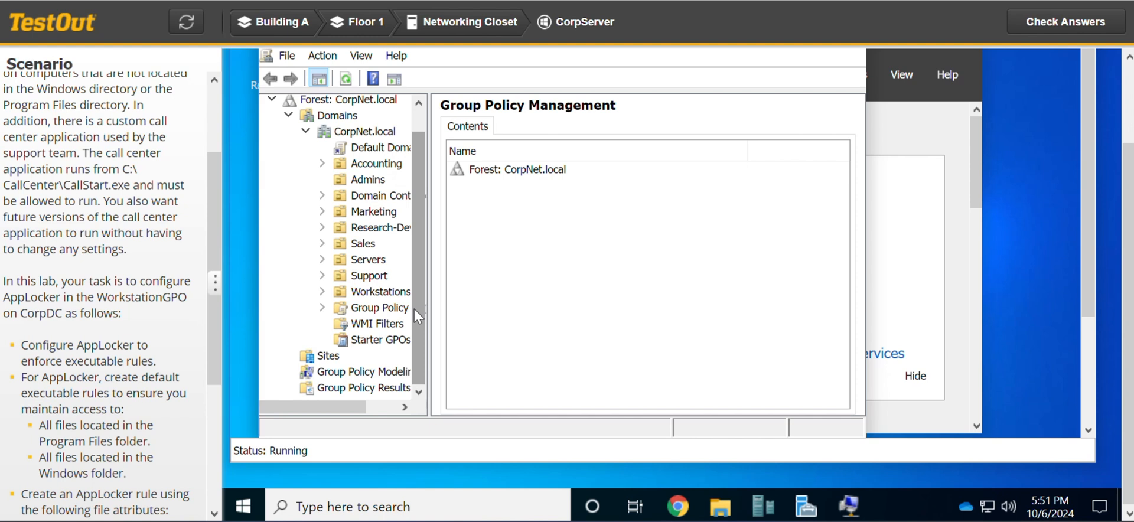
pyautogui.moveTo(435, 234)
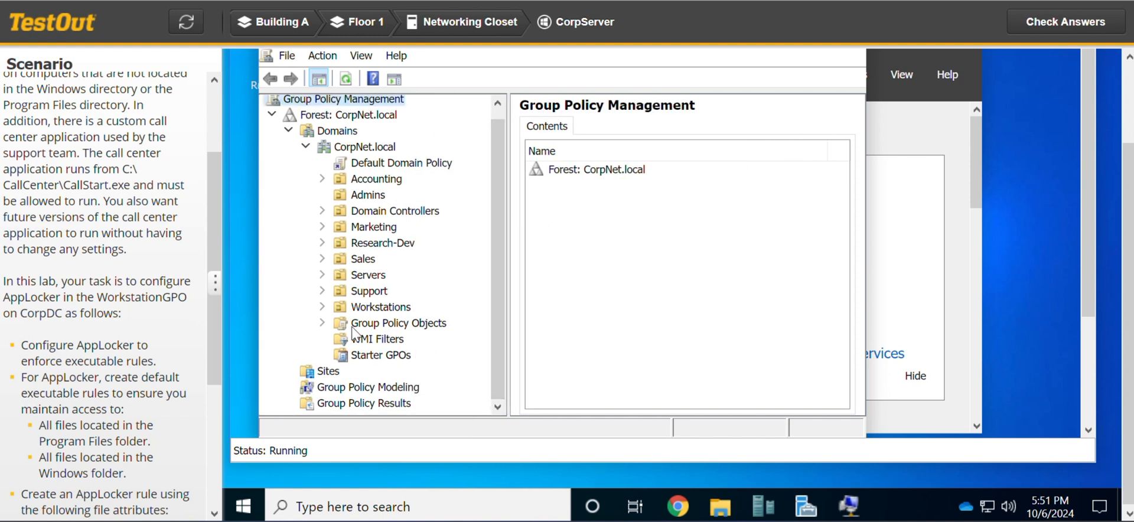
pyautogui.click(322, 324)
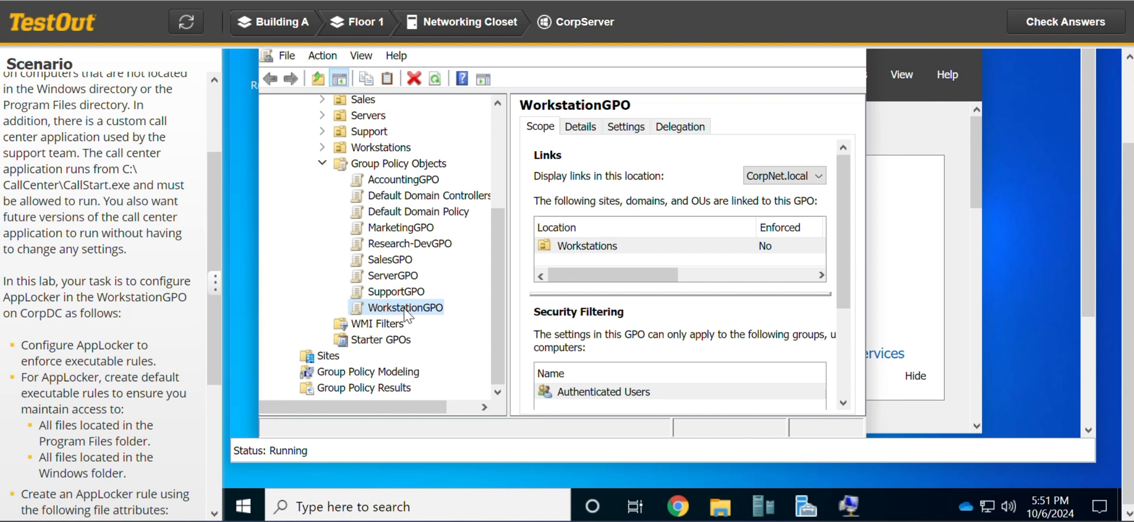
# Step: Open WorkstationGPO in the Group Policy Management Editor
pyautogui.doubleClick(405, 308)
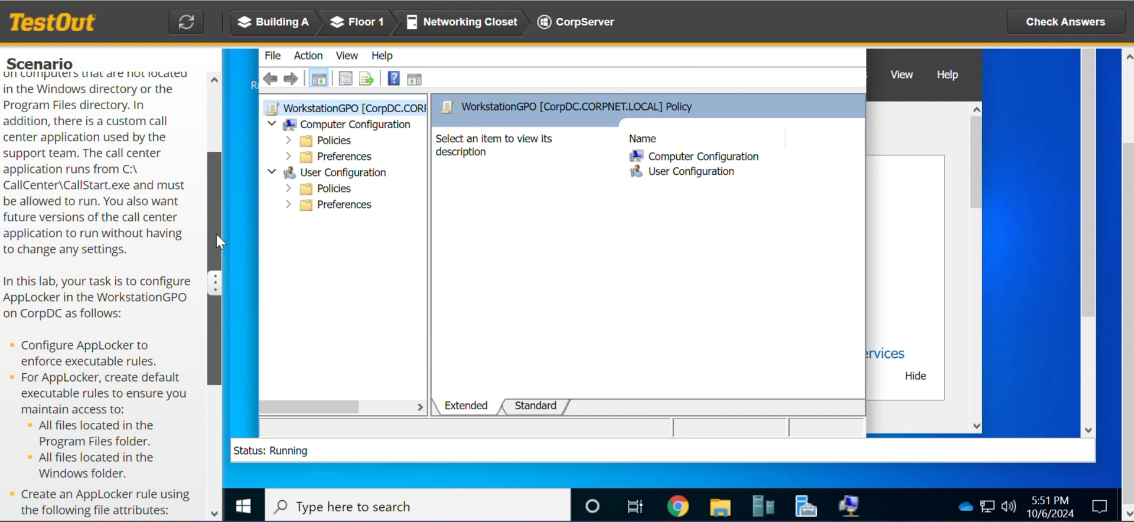
pyautogui.scroll(-3)
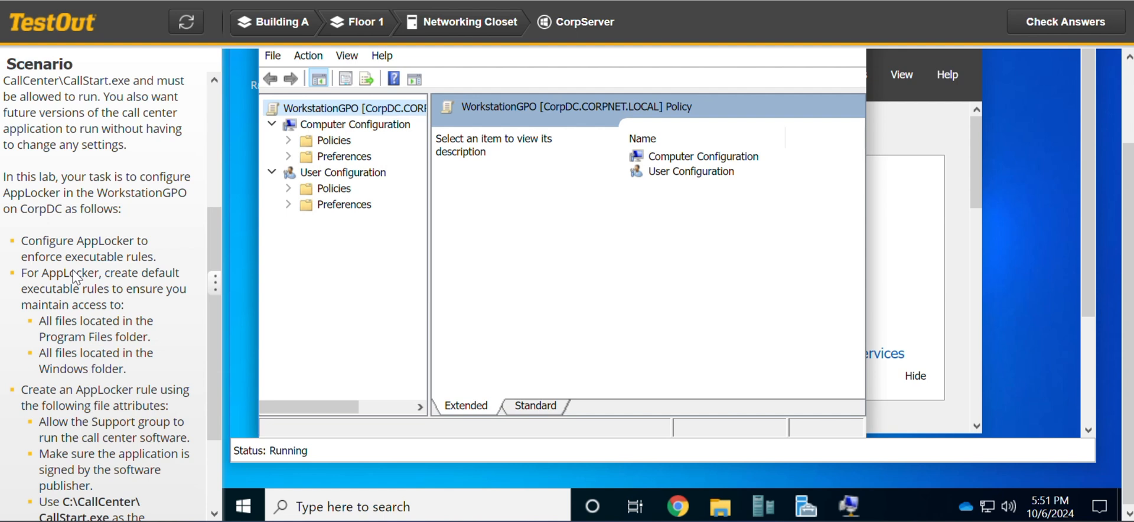
pyautogui.moveTo(147, 267)
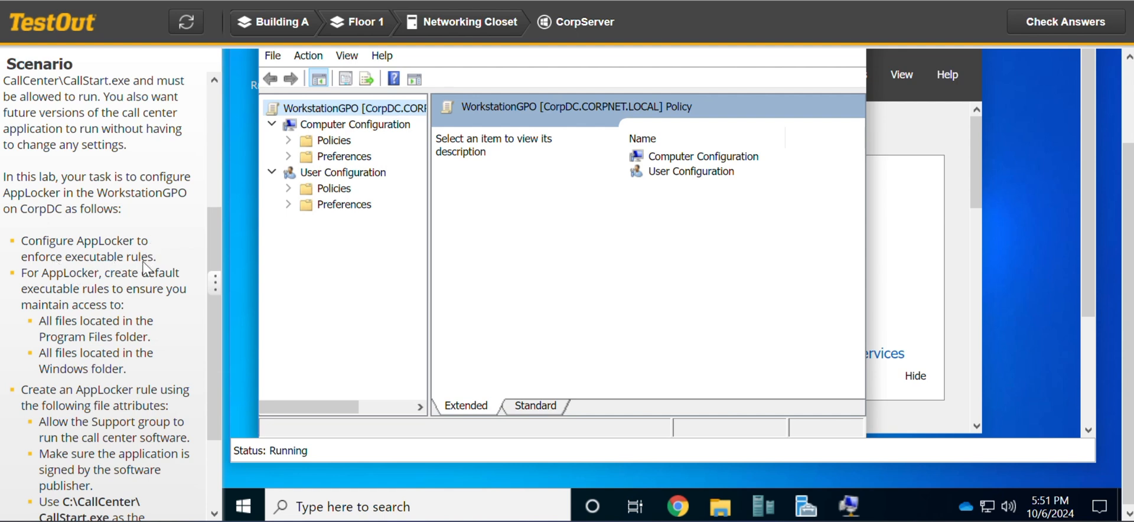
pyautogui.moveTo(59, 280)
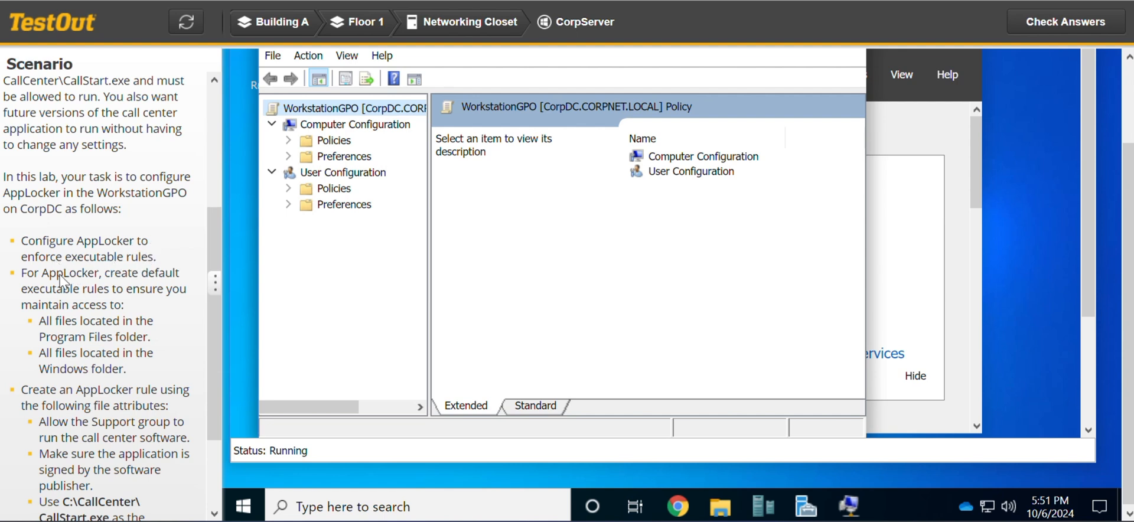
pyautogui.moveTo(185, 280)
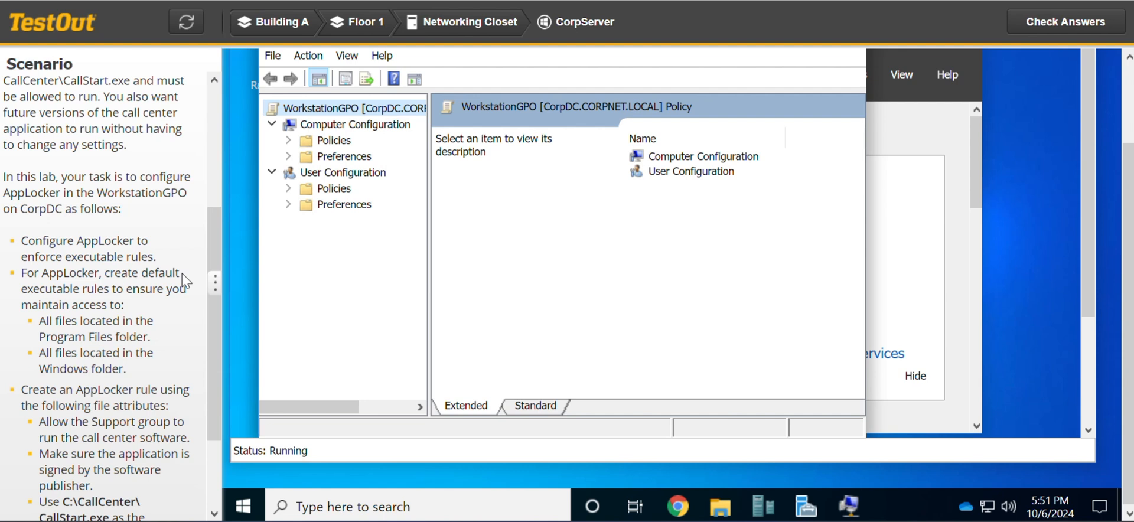
pyautogui.moveTo(164, 296)
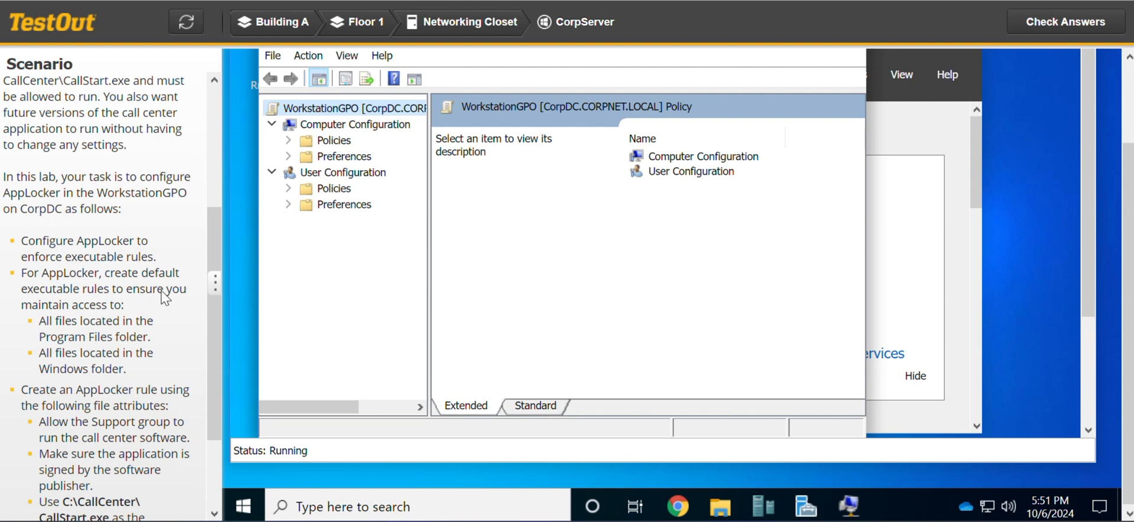
pyautogui.moveTo(86, 305)
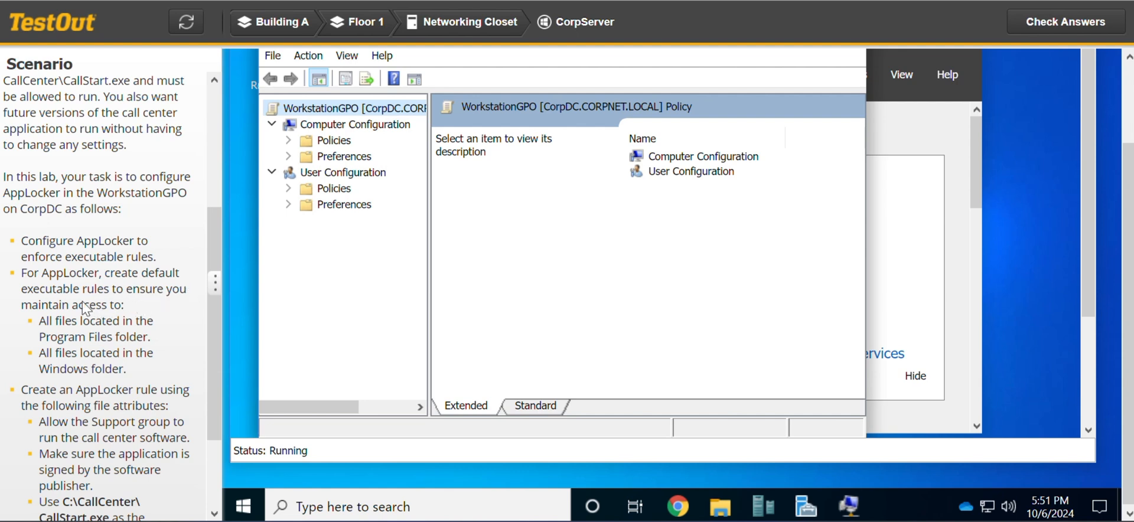
pyautogui.moveTo(171, 301)
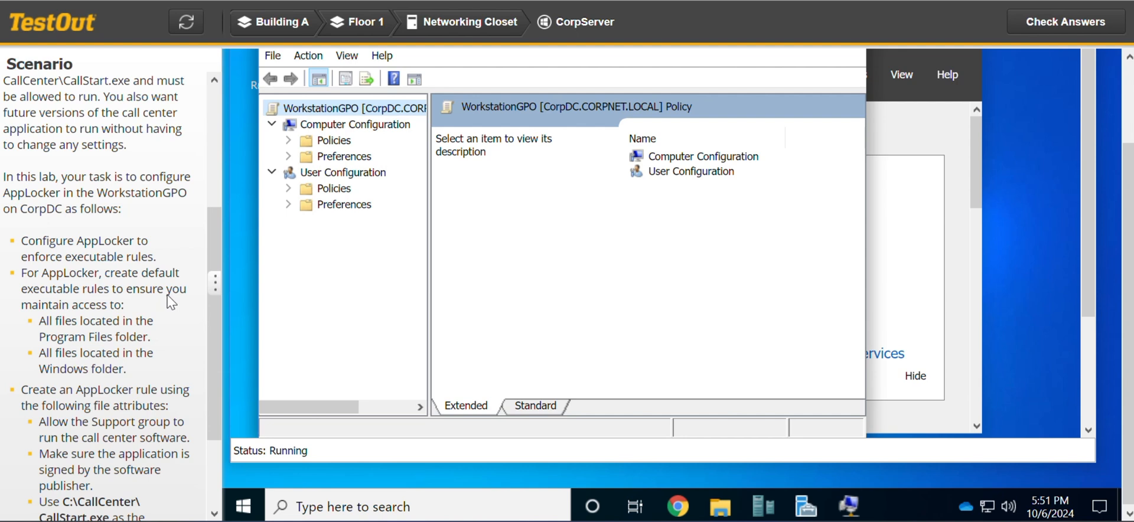
pyautogui.moveTo(89, 336)
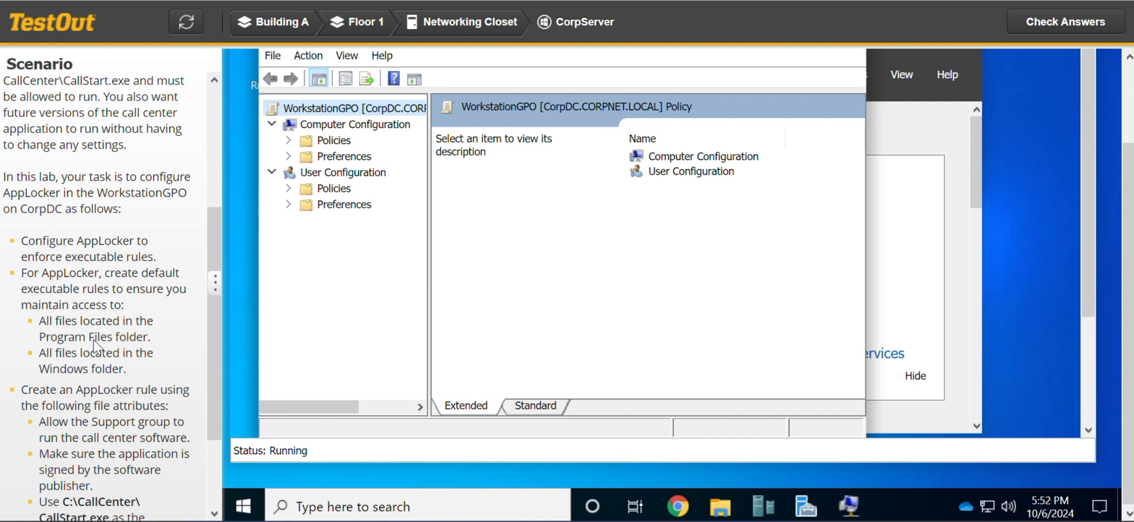
pyautogui.moveTo(119, 360)
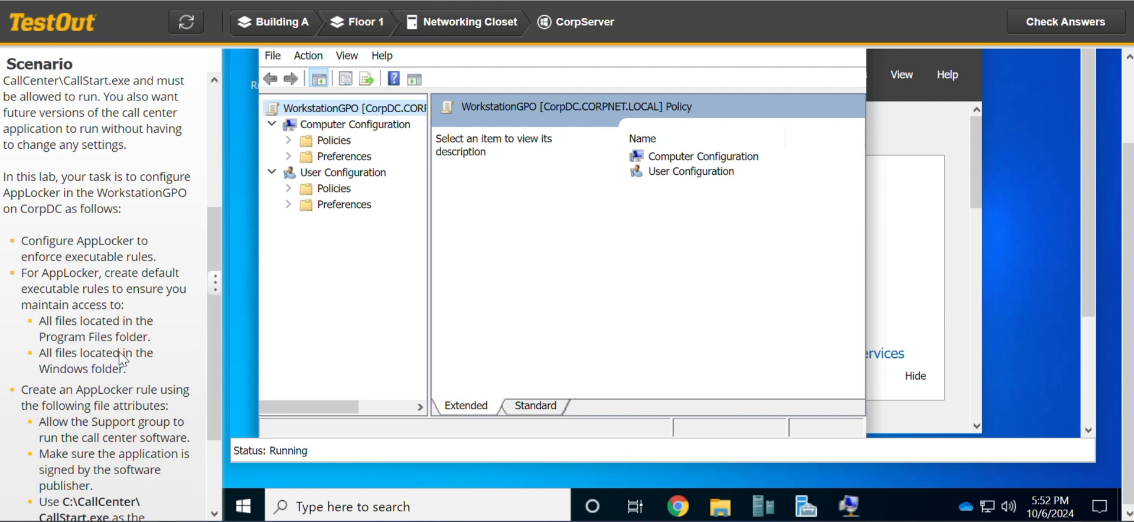
pyautogui.moveTo(137, 373)
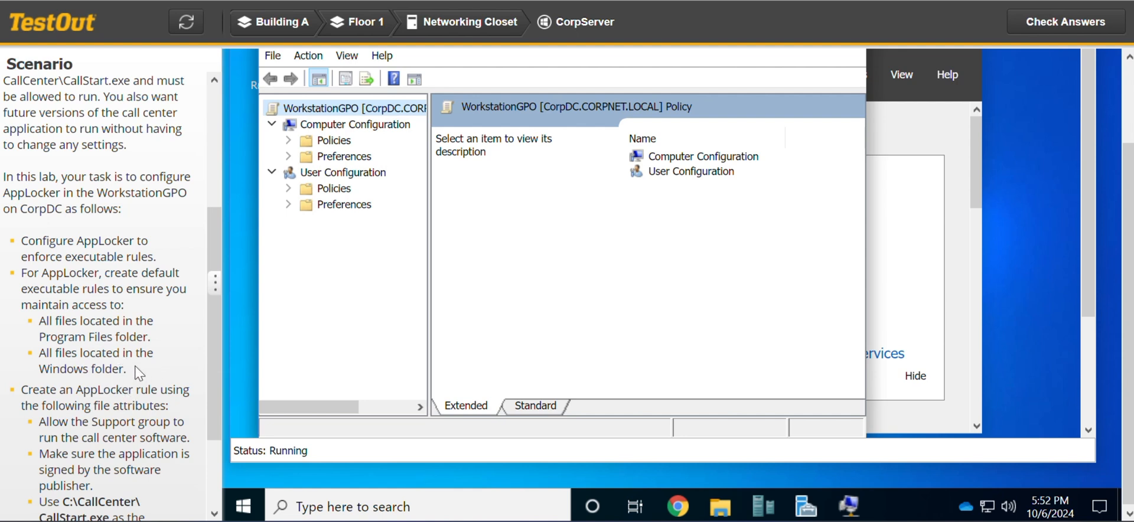
pyautogui.moveTo(305, 146)
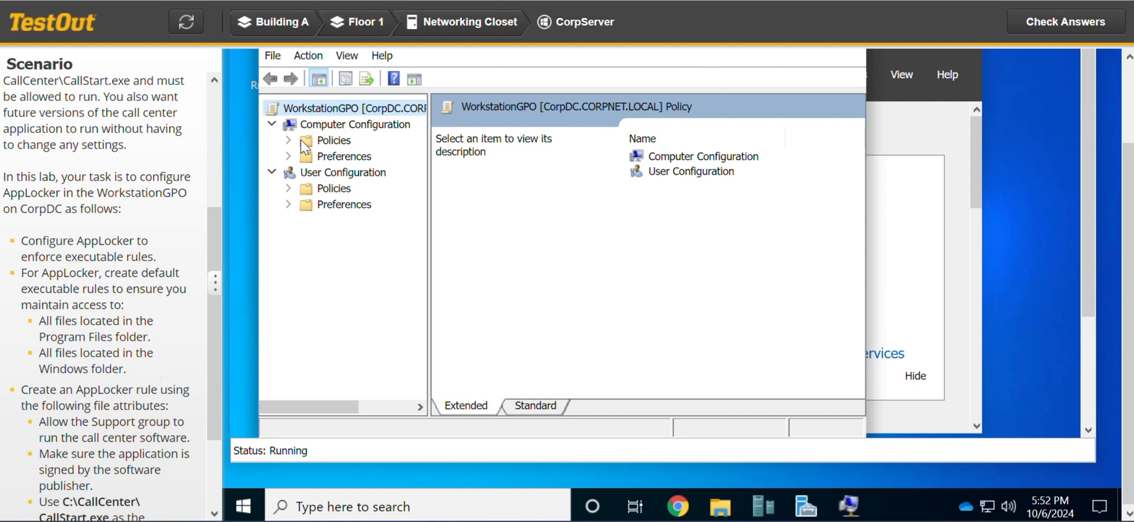
# Step: Expand Computer Configuration Policies > Windows Settings > Application Control Policies > AppLocker and view Executable Rules
pyautogui.click(289, 140)
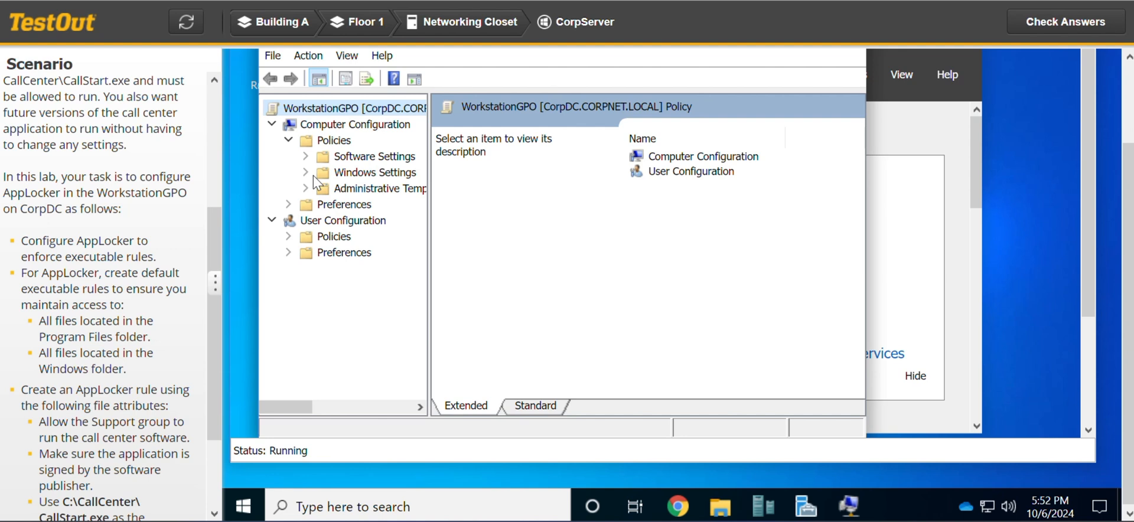
pyautogui.click(306, 172)
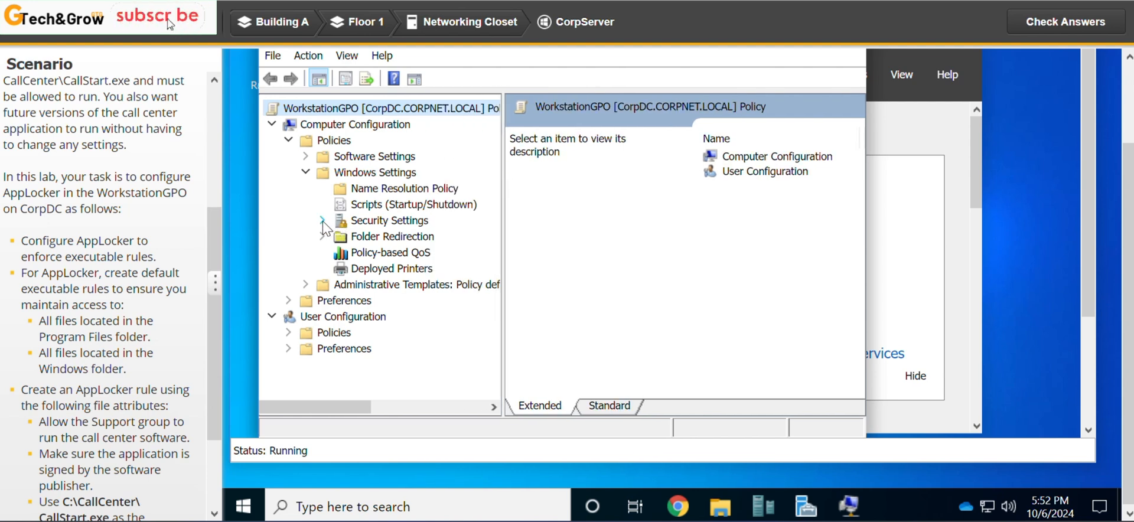
pyautogui.click(324, 221)
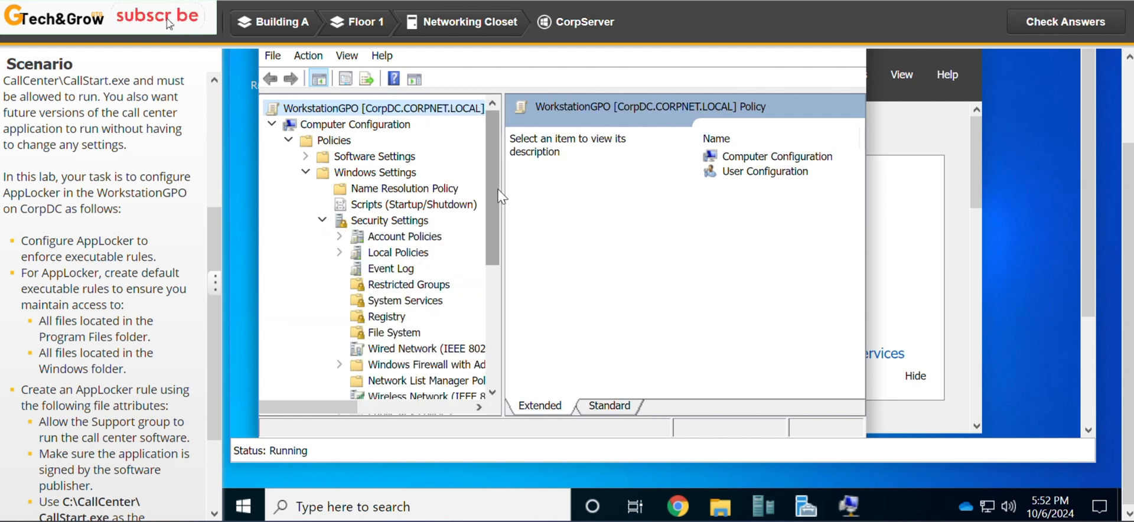
pyautogui.scroll(-3)
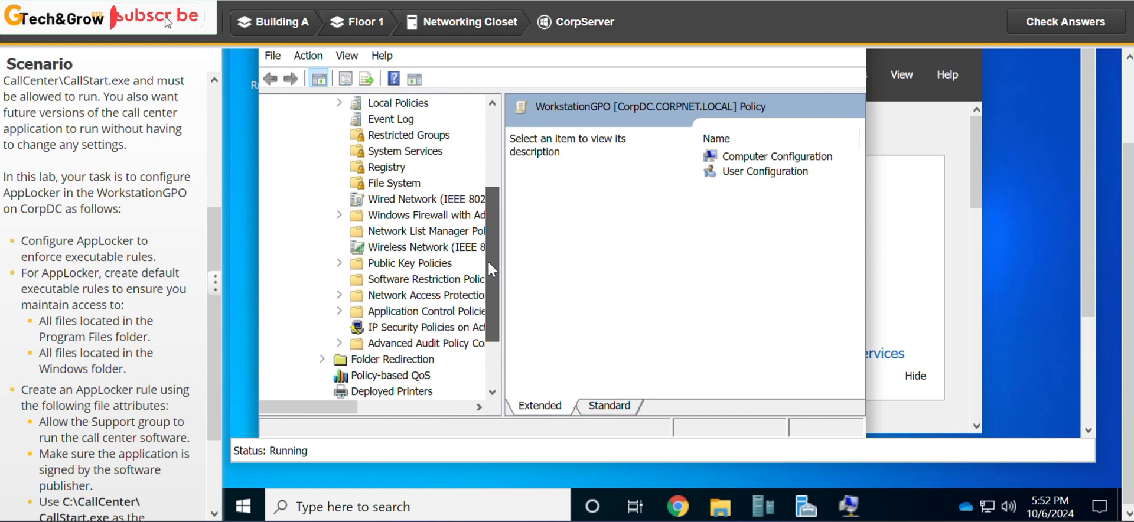
pyautogui.scroll(-3)
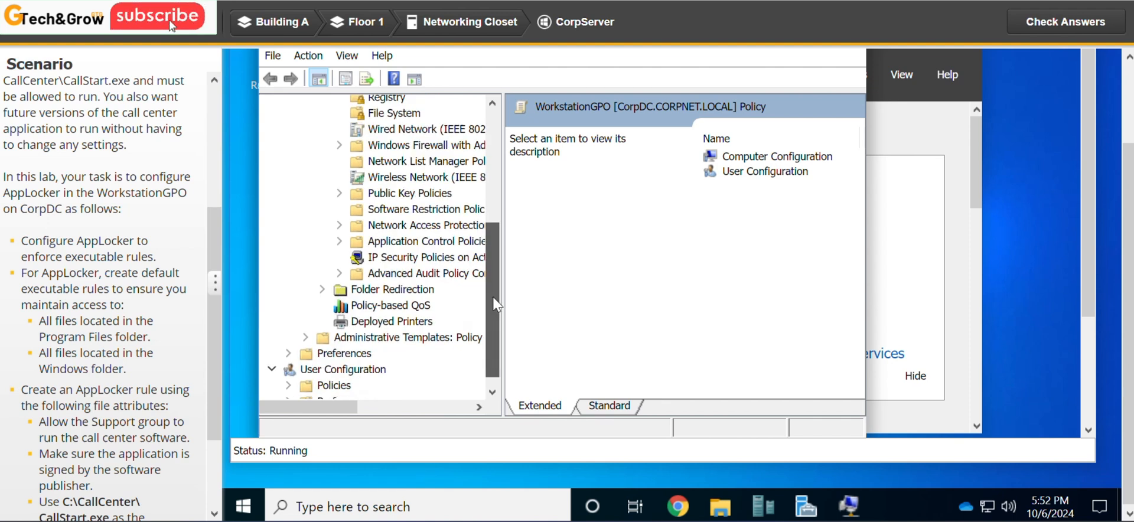
pyautogui.scroll(-3)
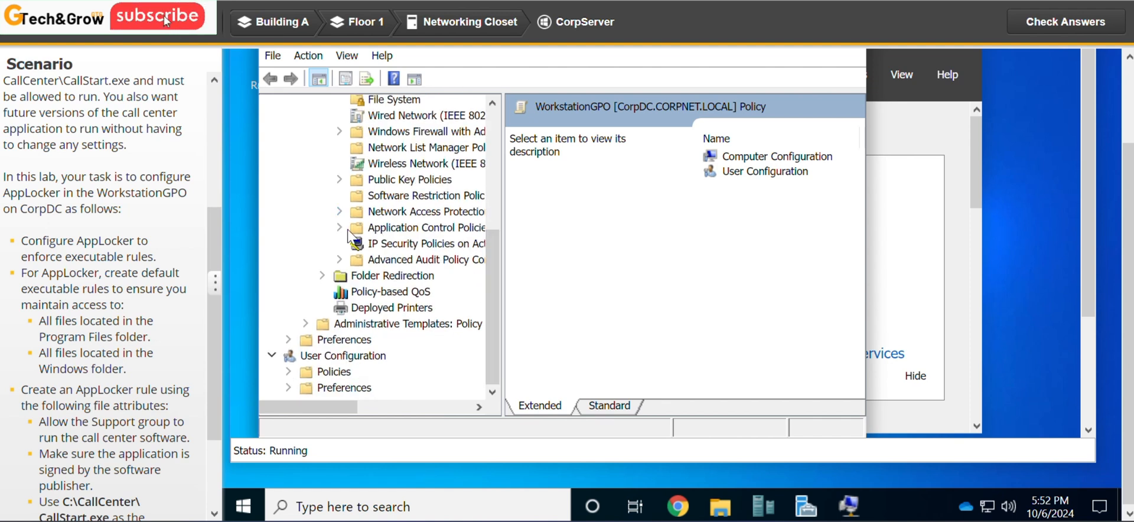
pyautogui.click(339, 228)
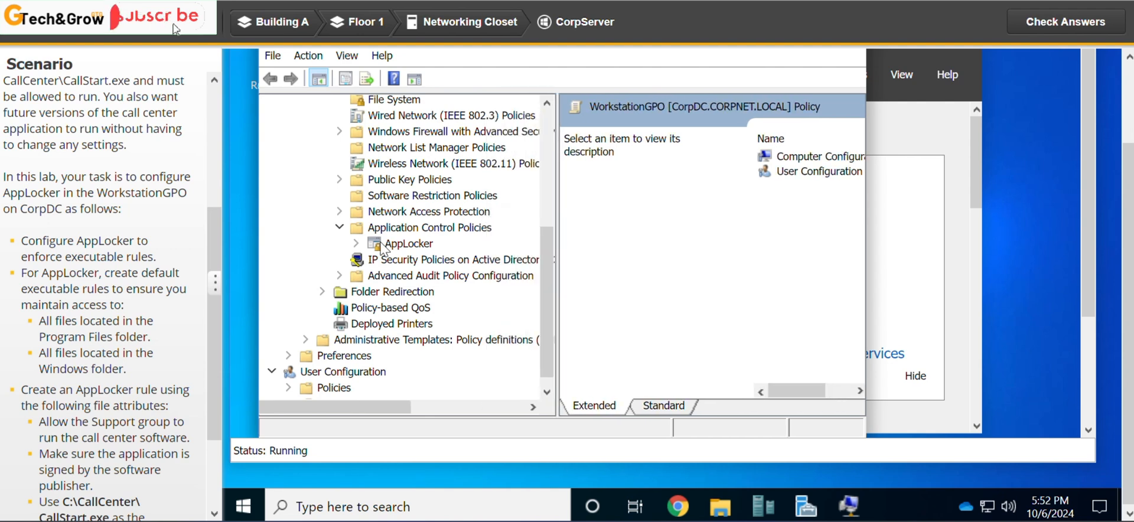
pyautogui.click(357, 243)
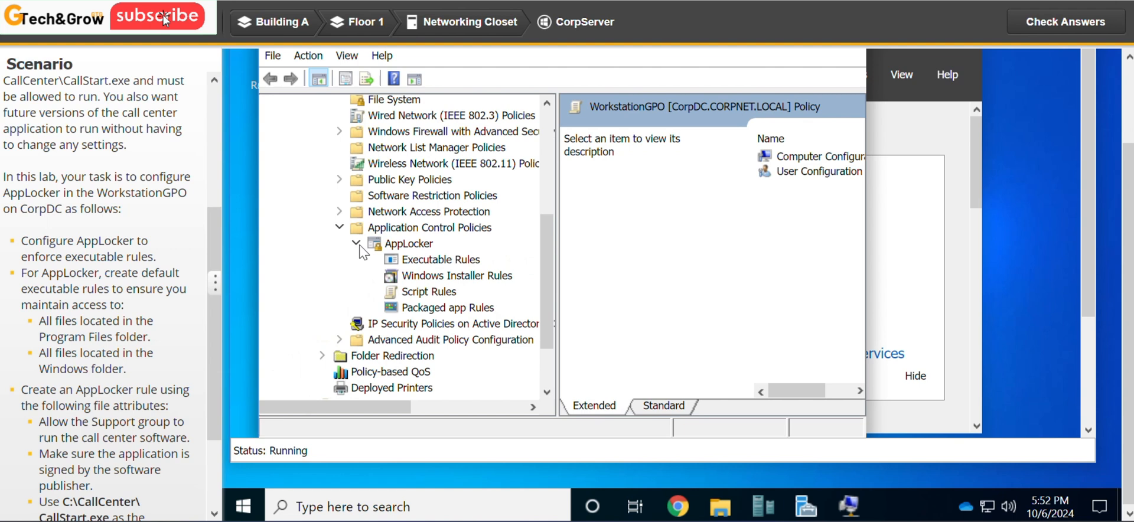
pyautogui.click(441, 259)
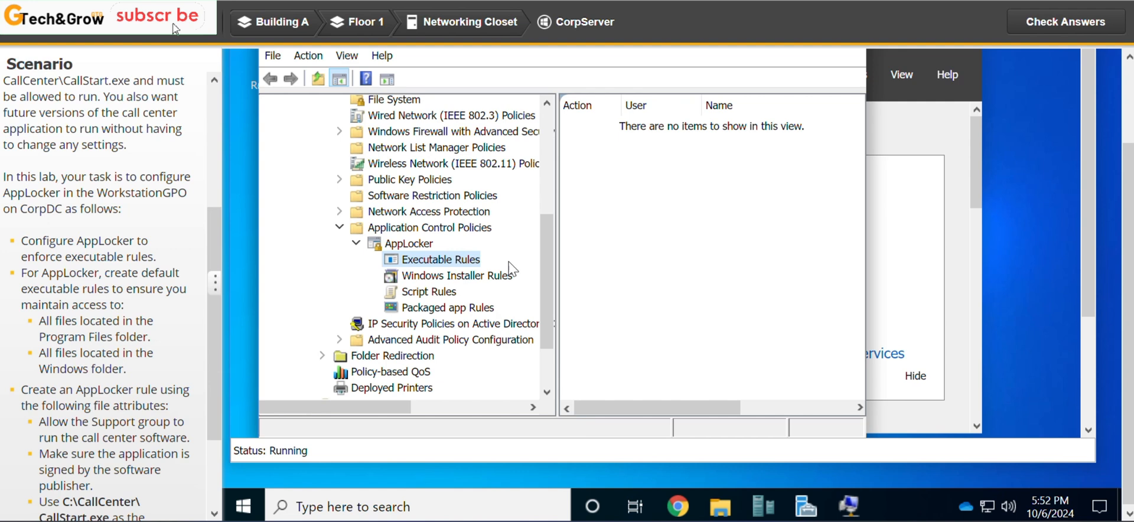
# Step: Create the default executable rules for Program Files, Windows and Administrators, then review them
pyautogui.rightClick(441, 260)
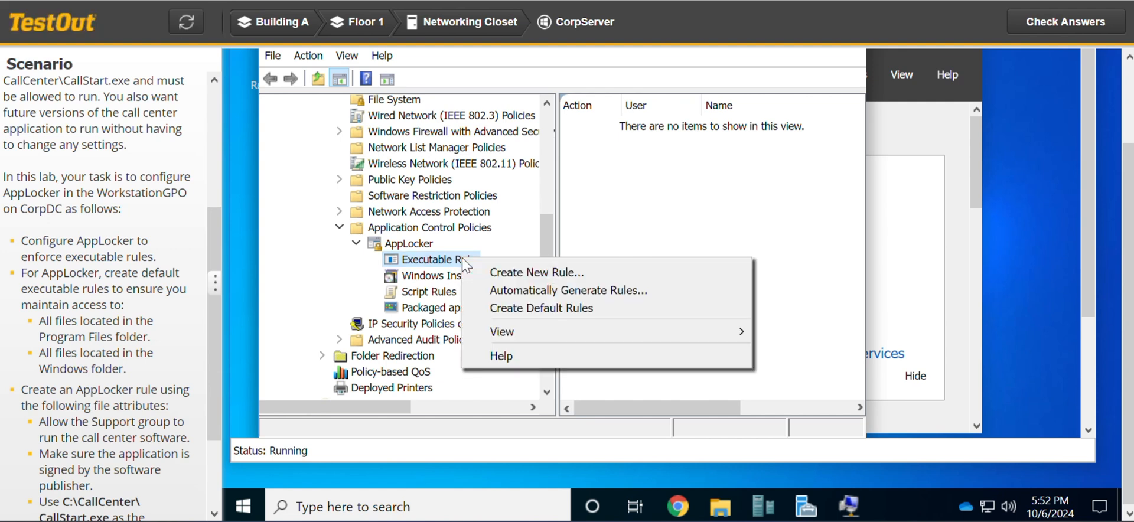
pyautogui.moveTo(557, 308)
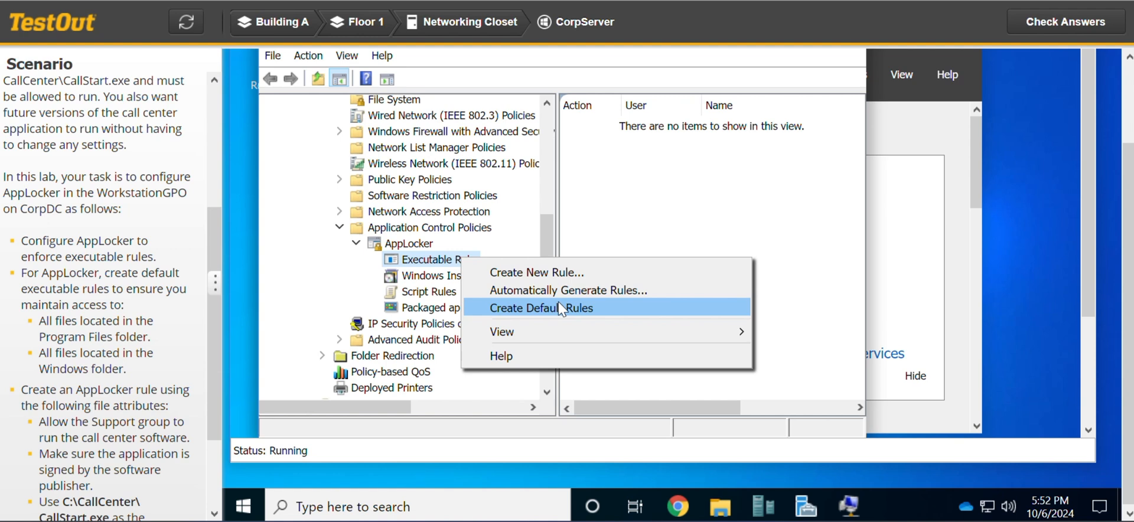
pyautogui.click(541, 308)
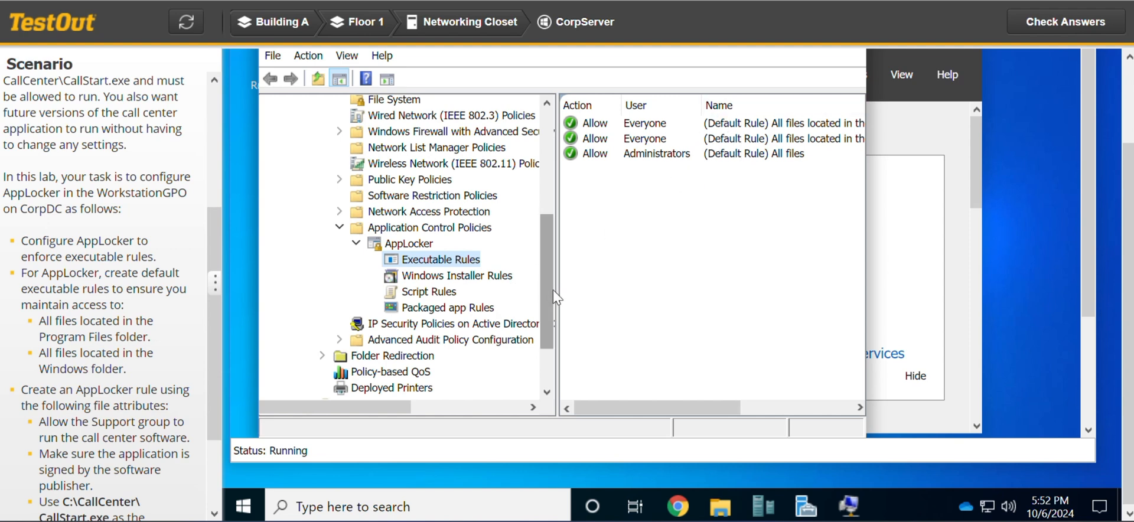
pyautogui.scroll(-3)
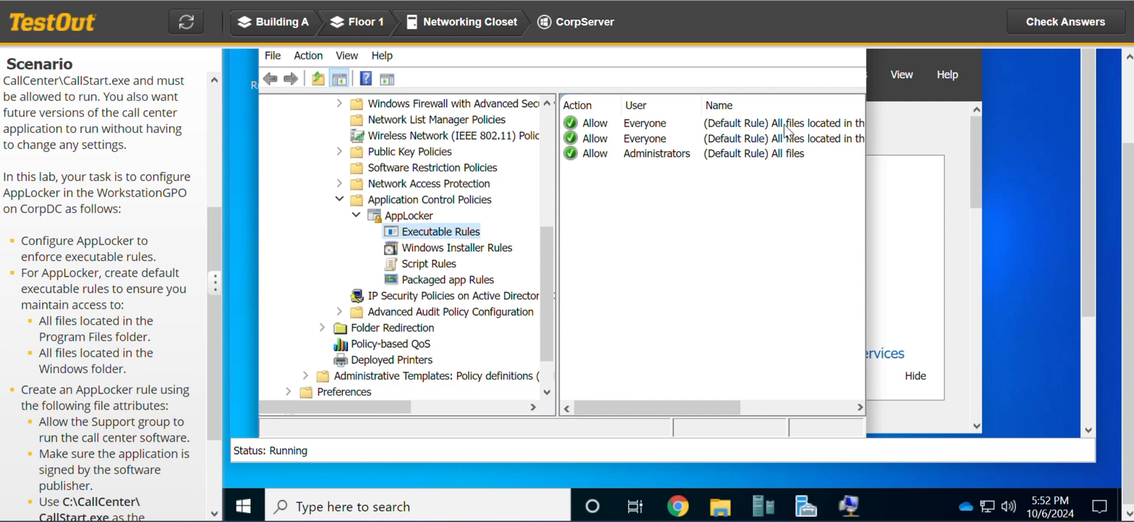
pyautogui.moveTo(1126, 230)
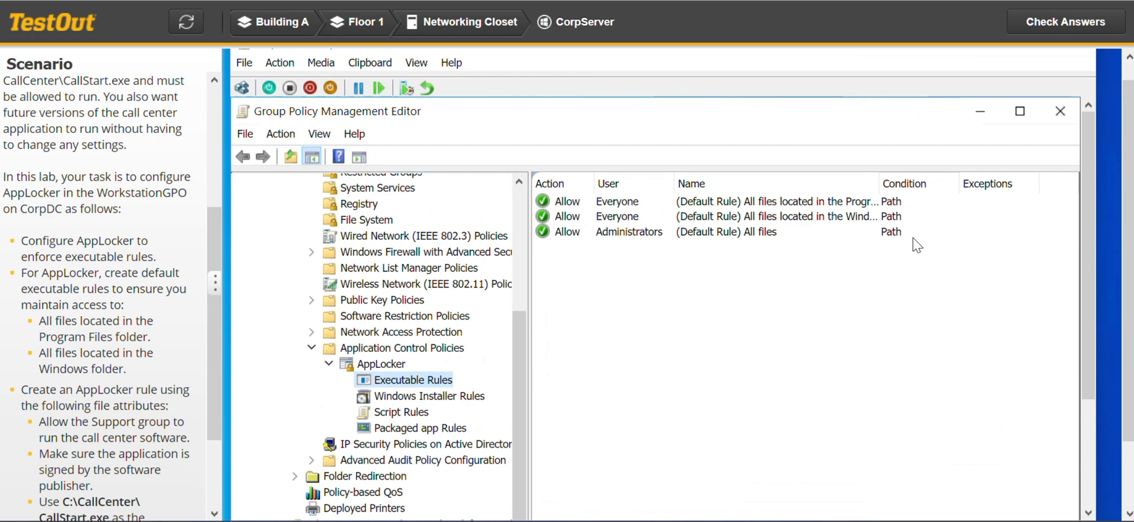
pyautogui.moveTo(882, 224)
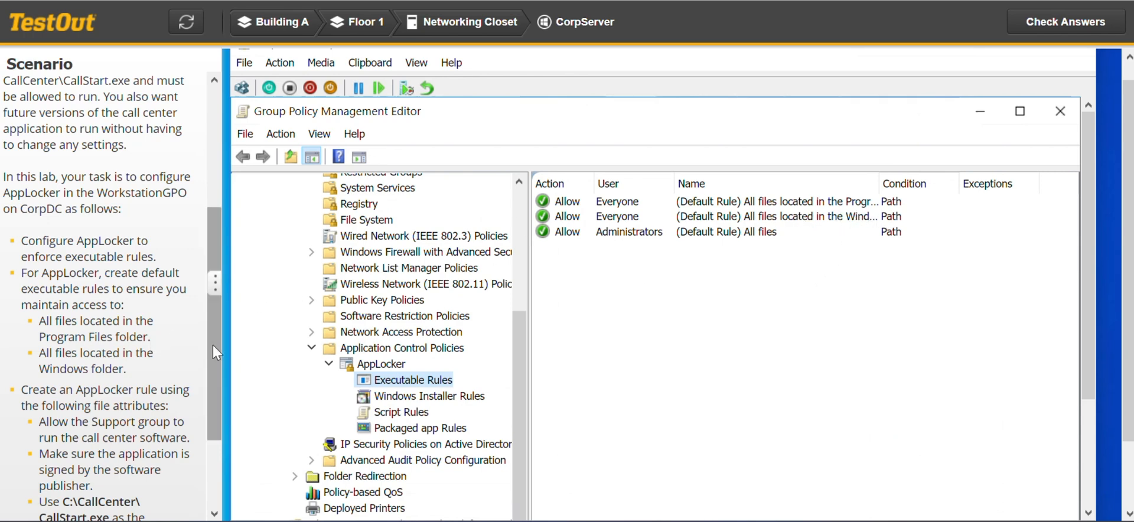
pyautogui.scroll(-3)
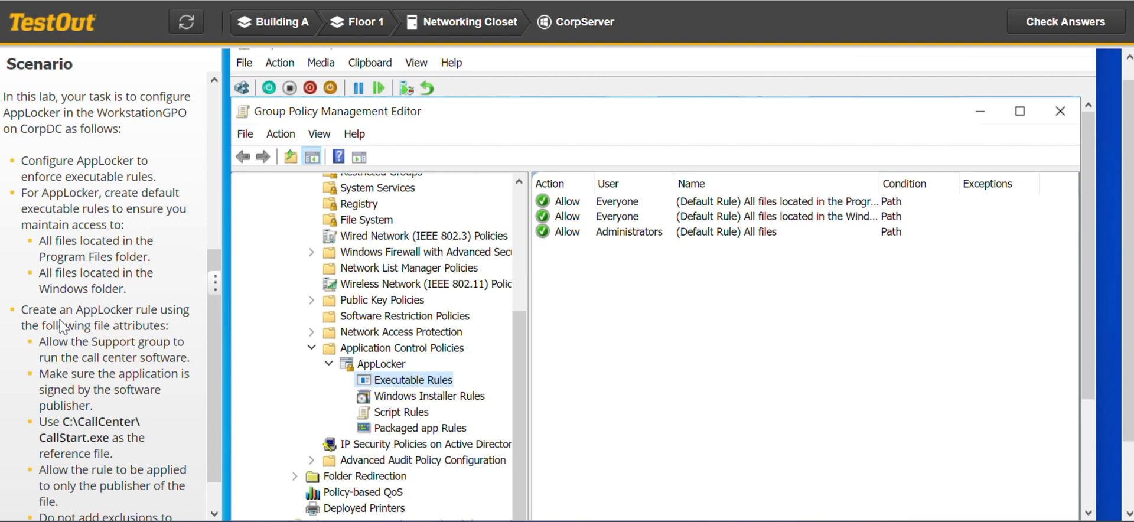
pyautogui.moveTo(167, 323)
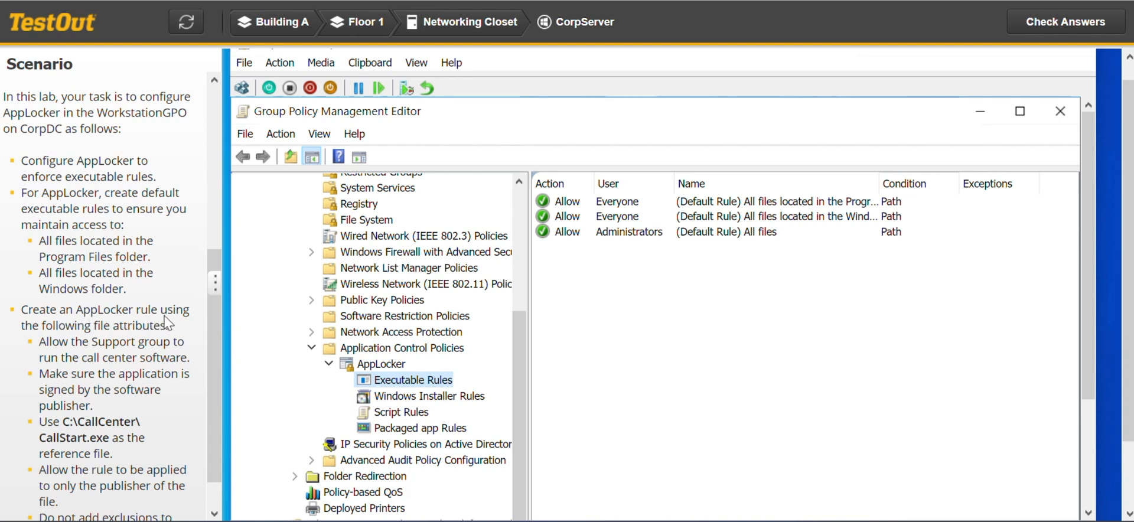
pyautogui.moveTo(137, 341)
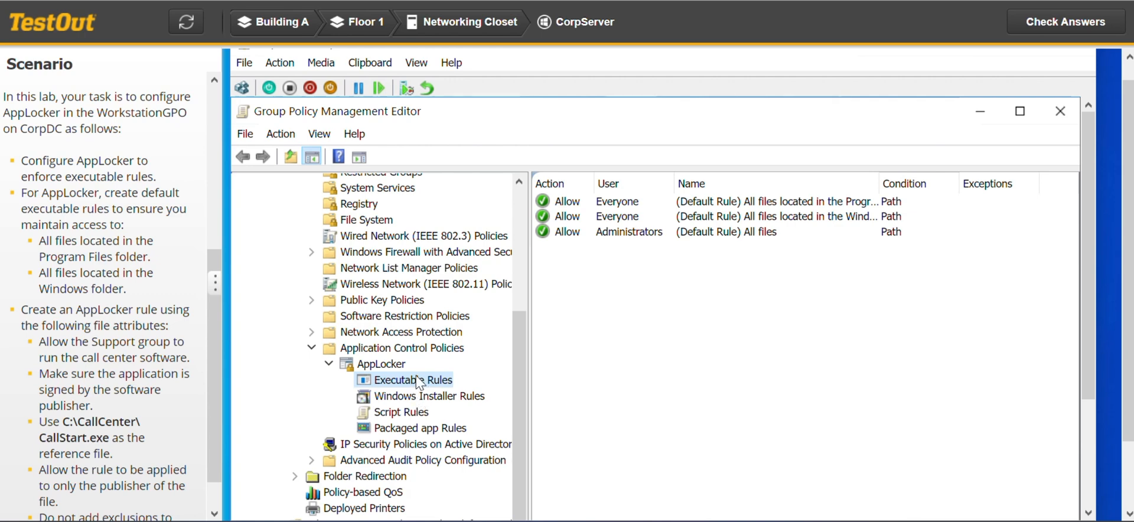
pyautogui.rightClick(413, 380)
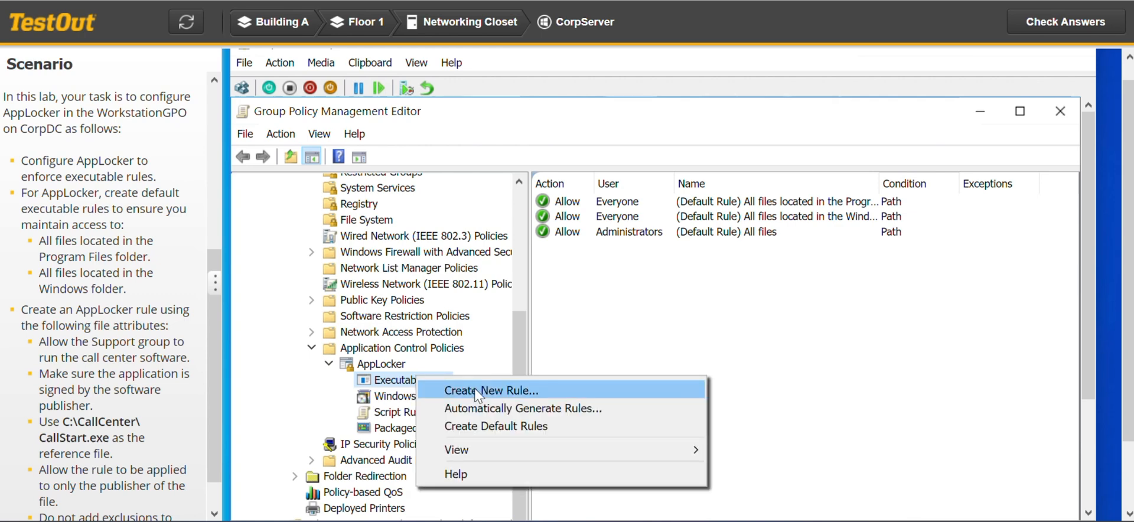
# Step: Start a new executable rule and advance past Before You Begin to Permissions
pyautogui.click(491, 390)
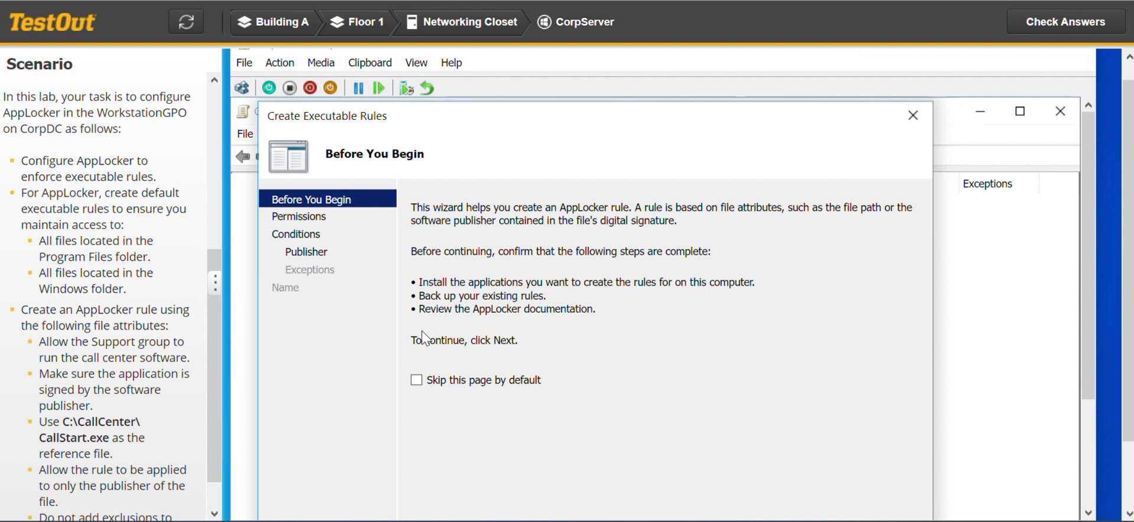
pyautogui.moveTo(1094, 214)
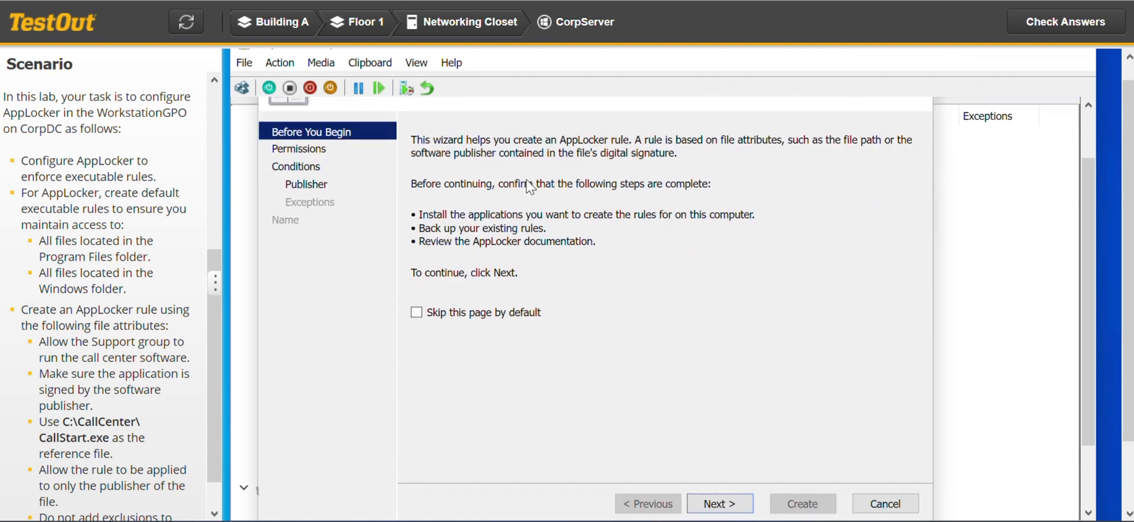
pyautogui.moveTo(225, 386)
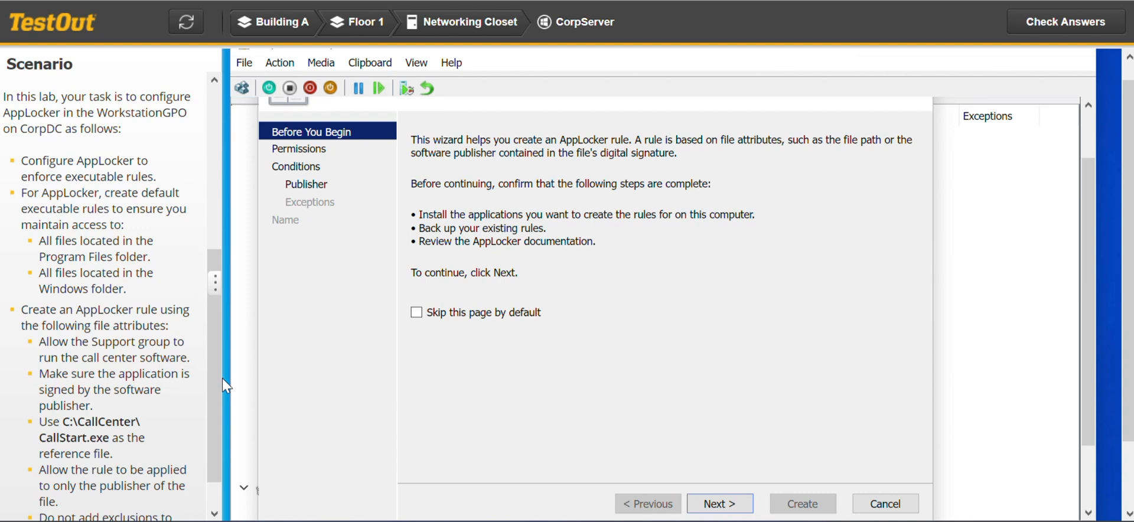
pyautogui.moveTo(671, 479)
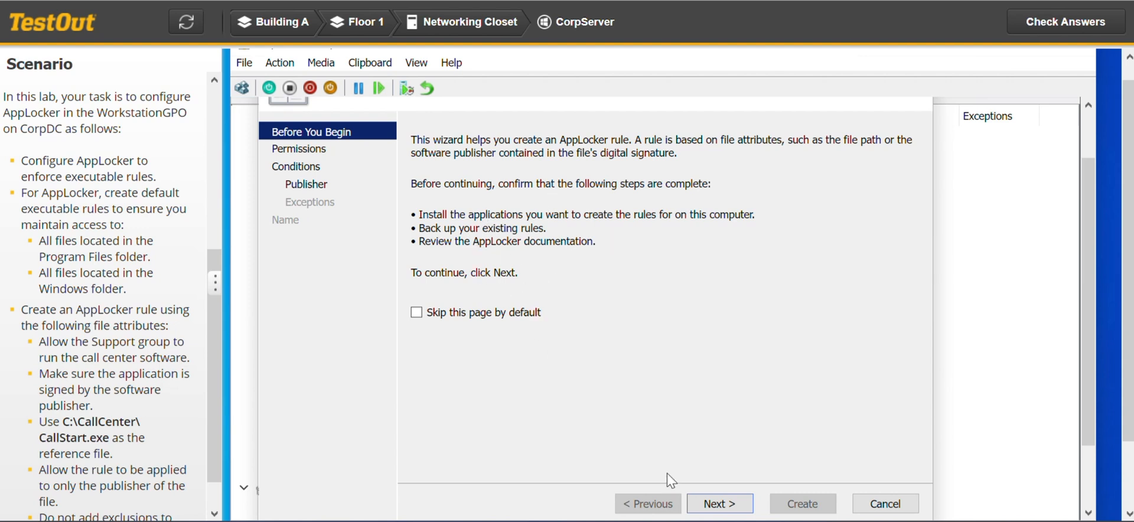
pyautogui.click(720, 503)
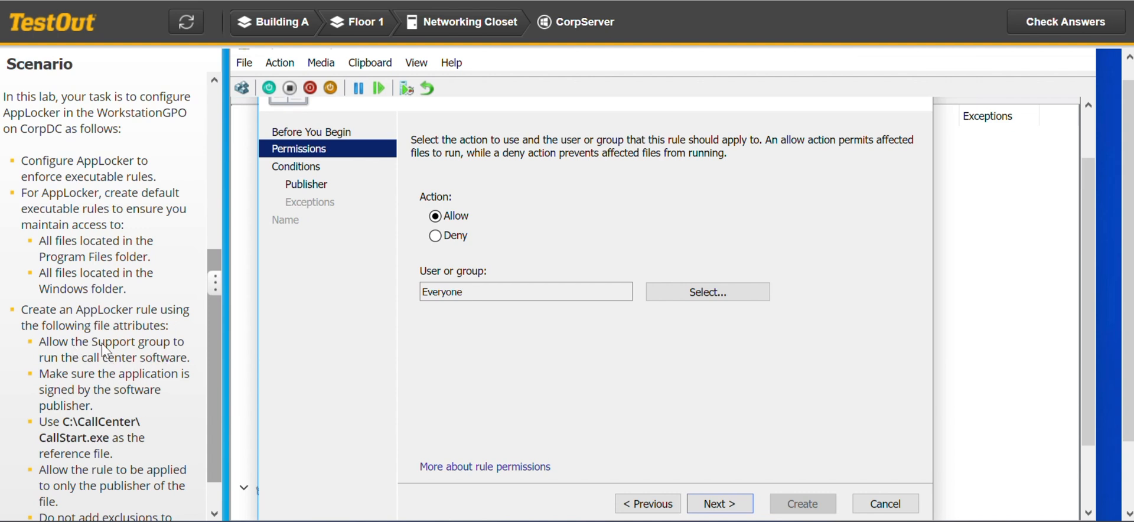
pyautogui.moveTo(167, 369)
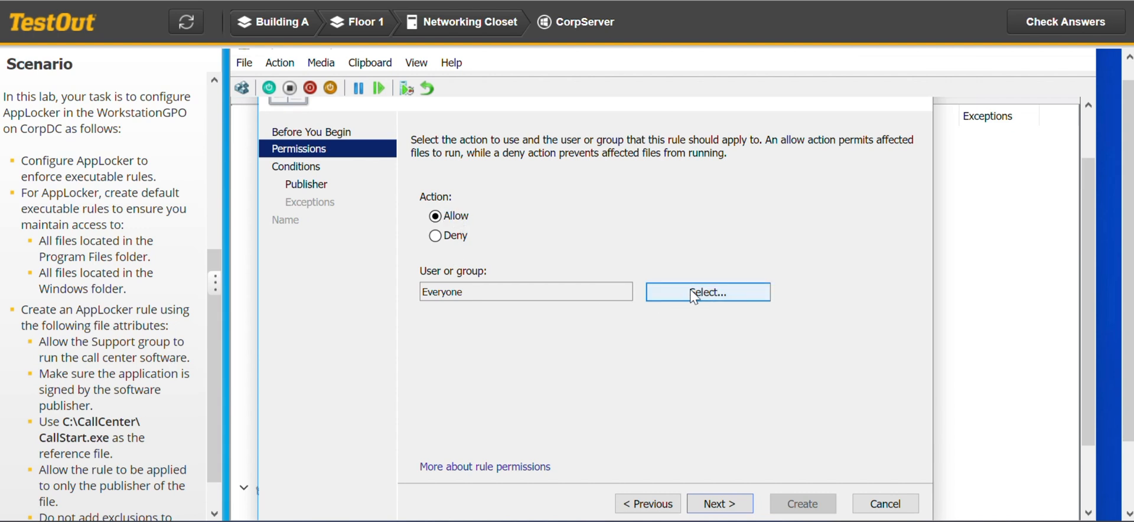
# Step: Change the rule's allowed group from Everyone to the verified Support group
pyautogui.click(708, 292)
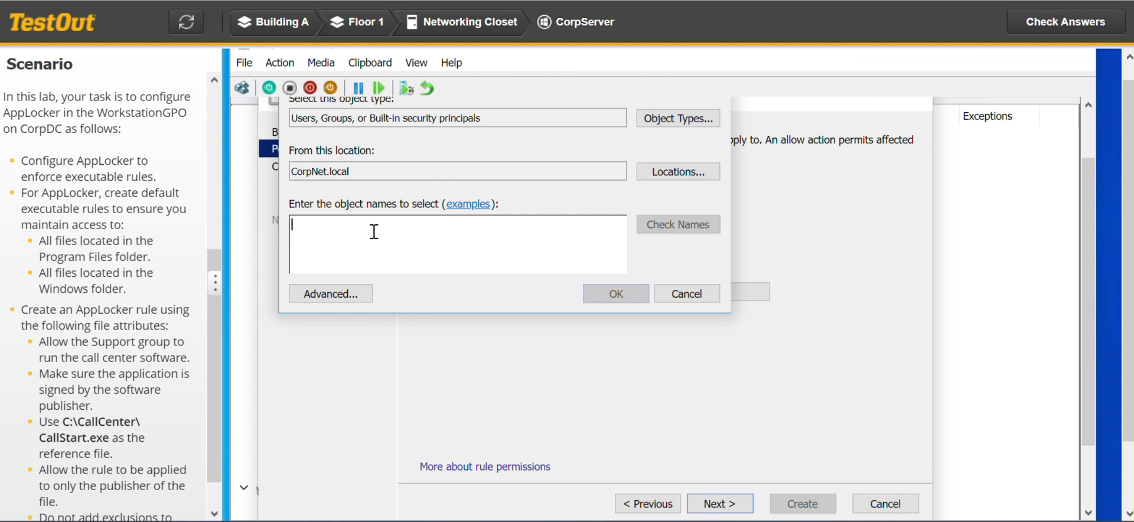
pyautogui.write('Suppo')
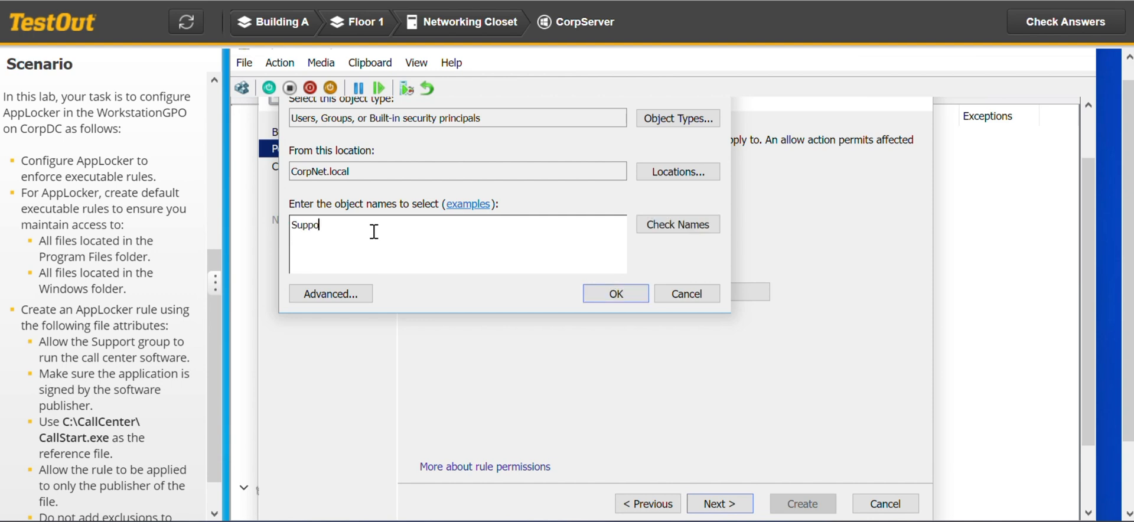
pyautogui.write('rt')
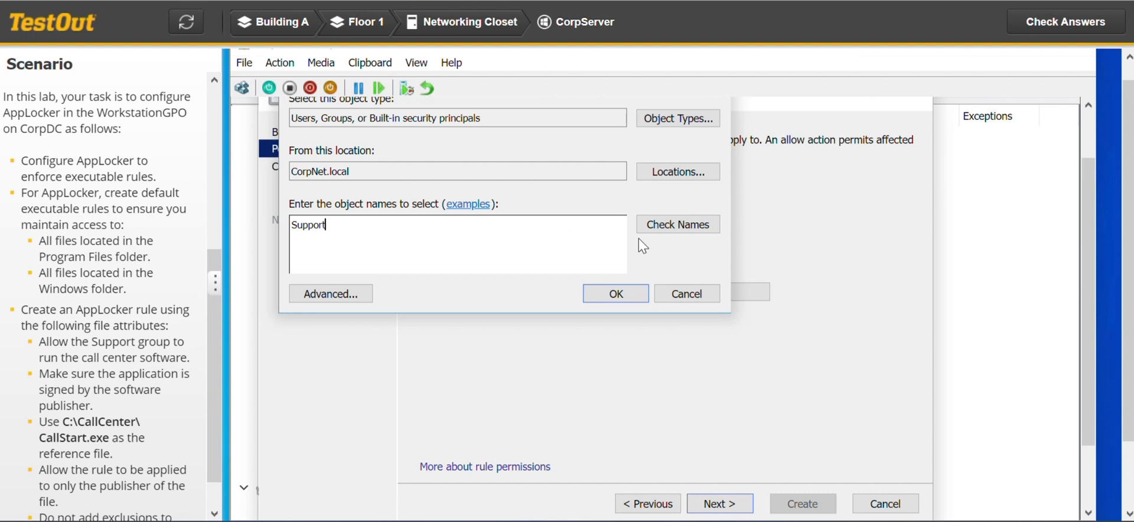
pyautogui.click(677, 225)
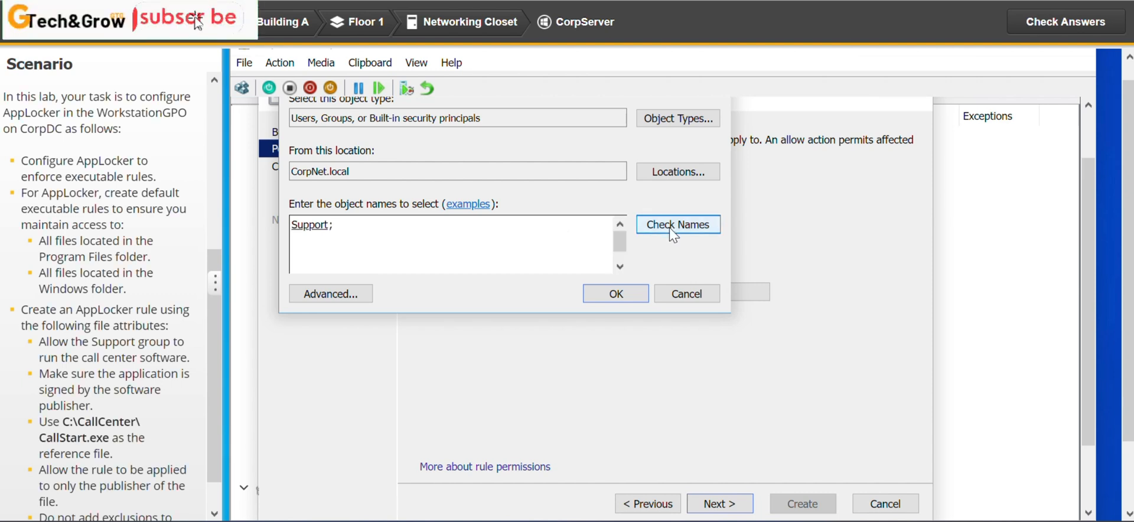
pyautogui.click(616, 294)
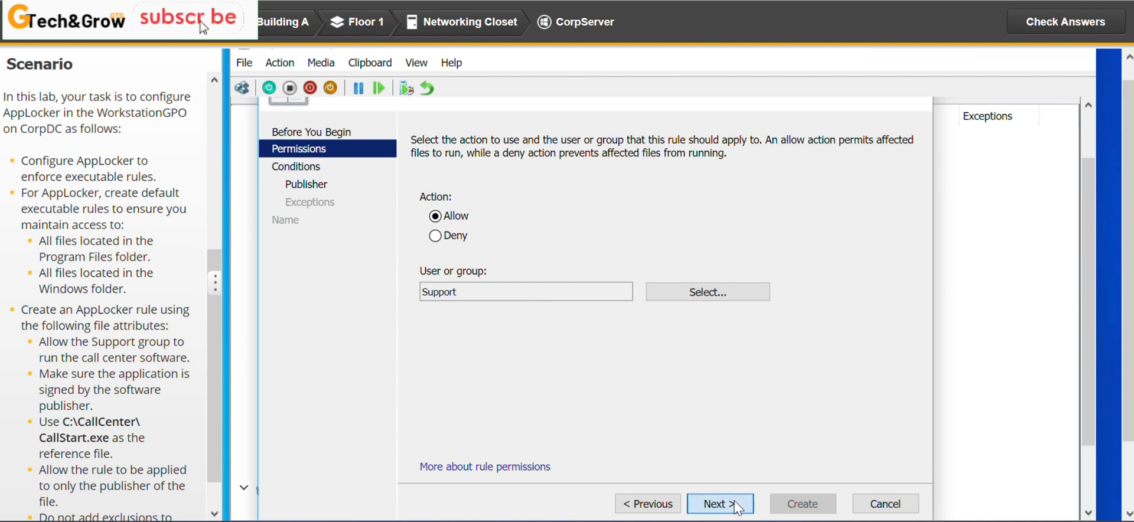
pyautogui.click(720, 503)
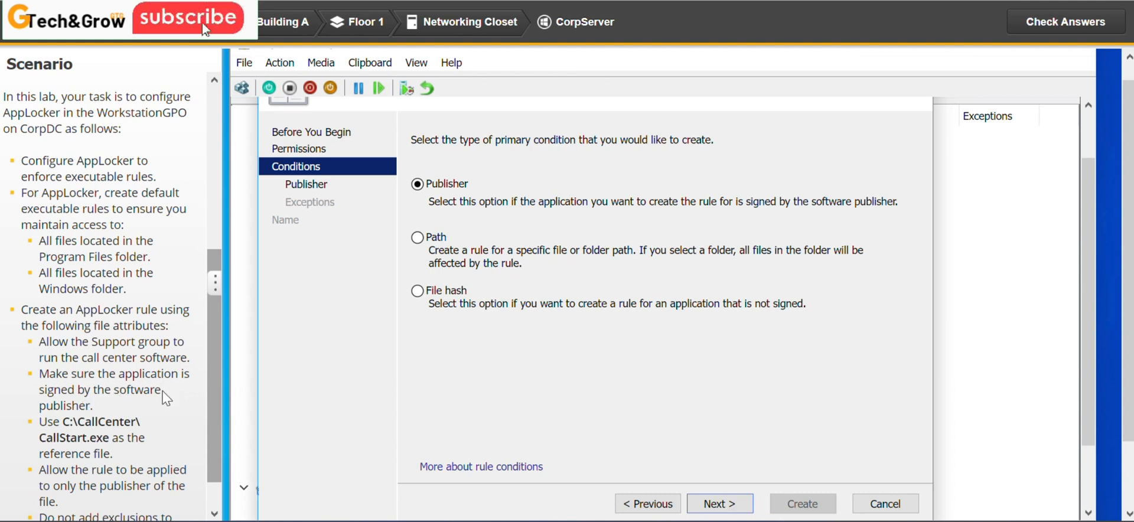
pyautogui.moveTo(455, 206)
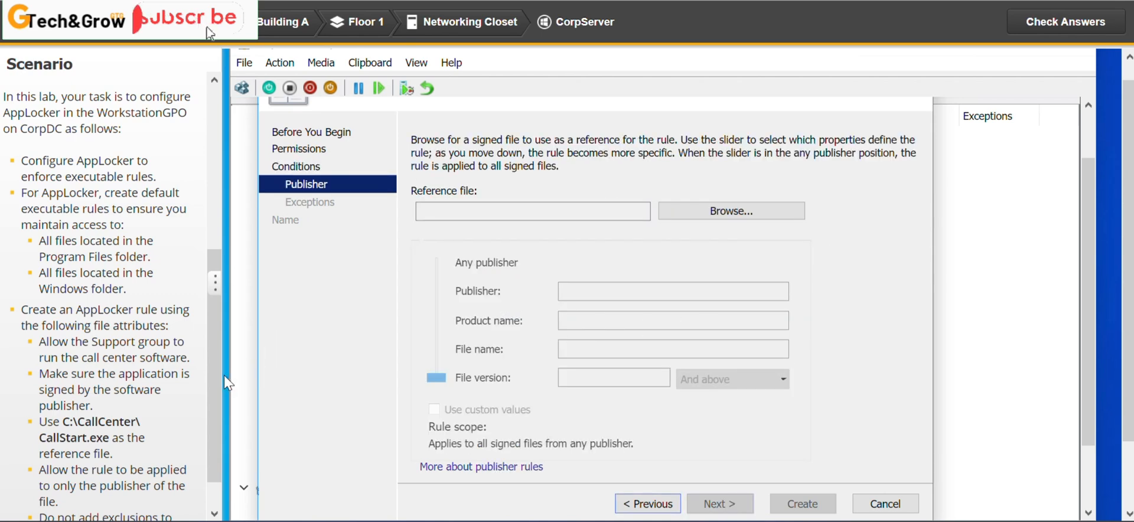
pyautogui.scroll(-3)
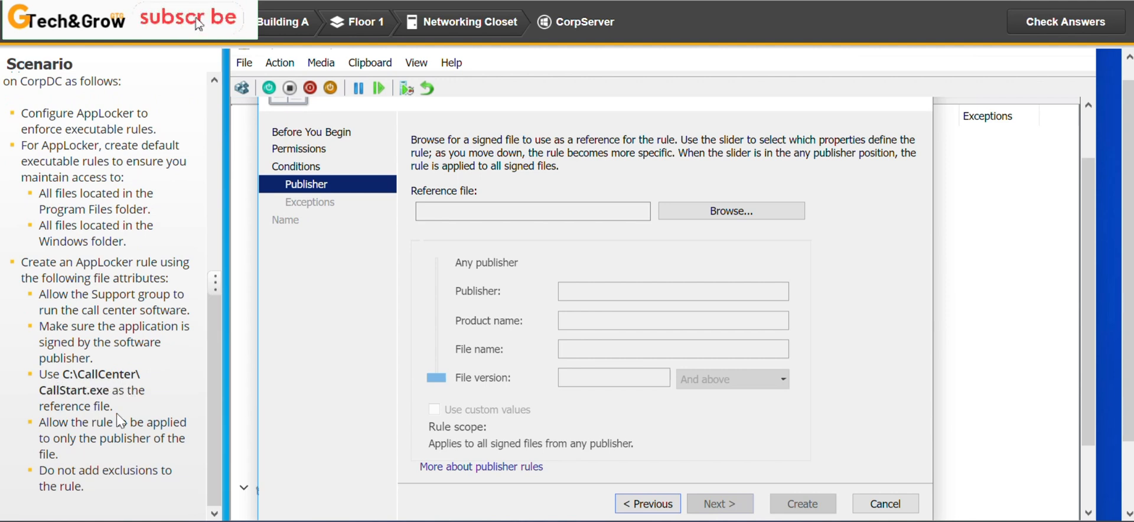
pyautogui.moveTo(224, 409)
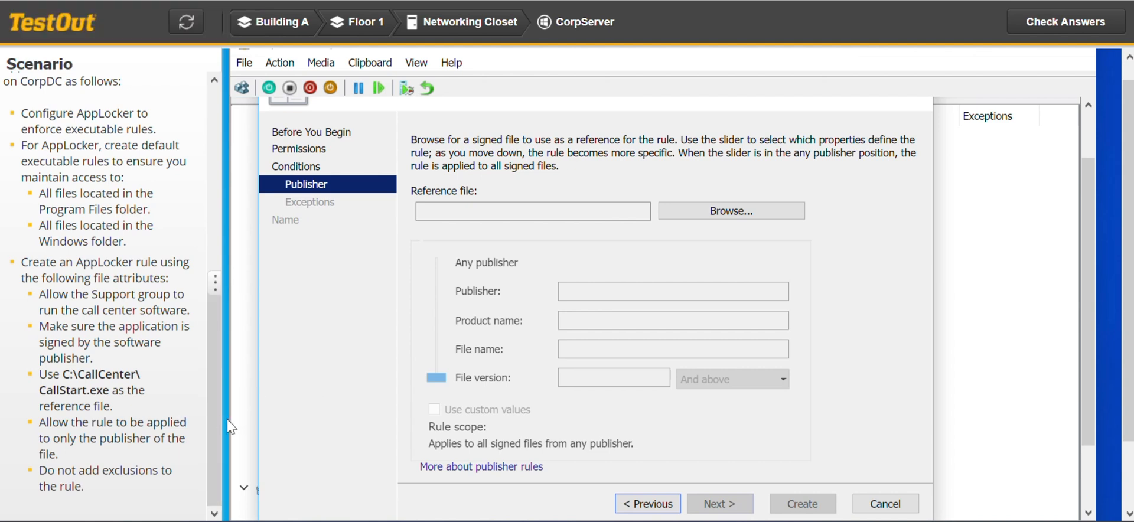
pyautogui.moveTo(674, 312)
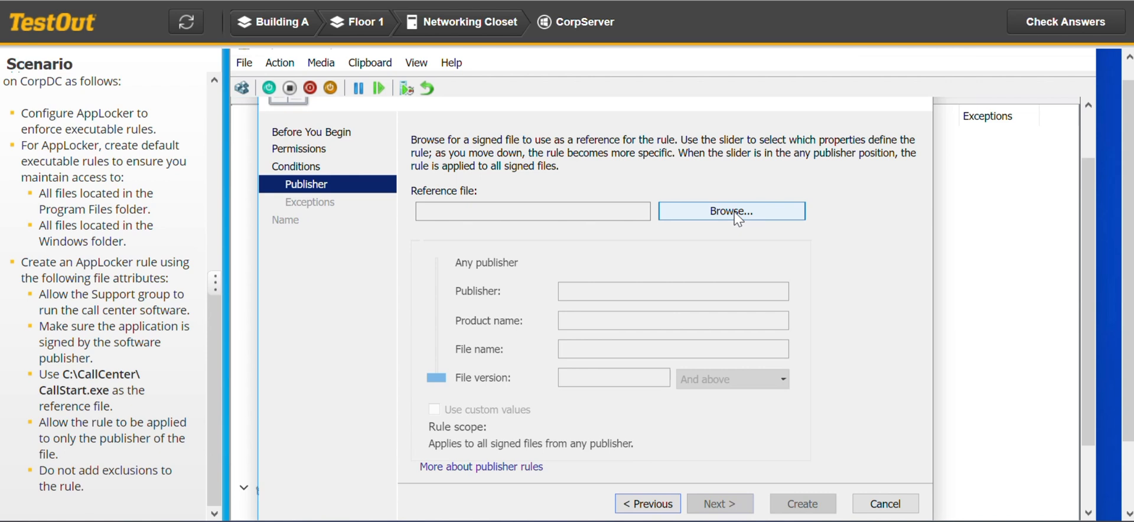
pyautogui.moveTo(699, 219)
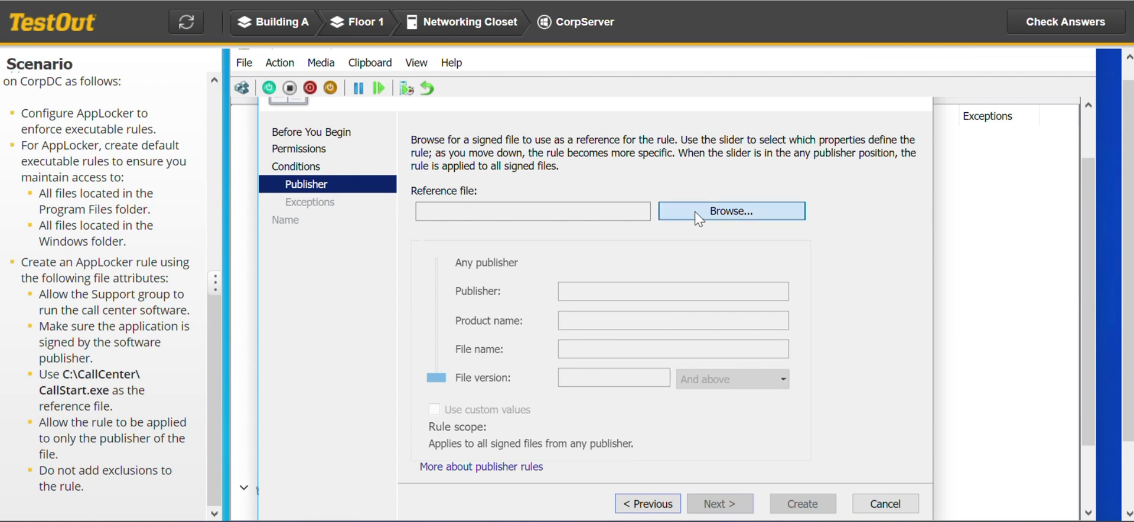
# Step: Browse to C:\CallCenter and pick CallStart.exe as the publisher rule's reference file
pyautogui.click(731, 211)
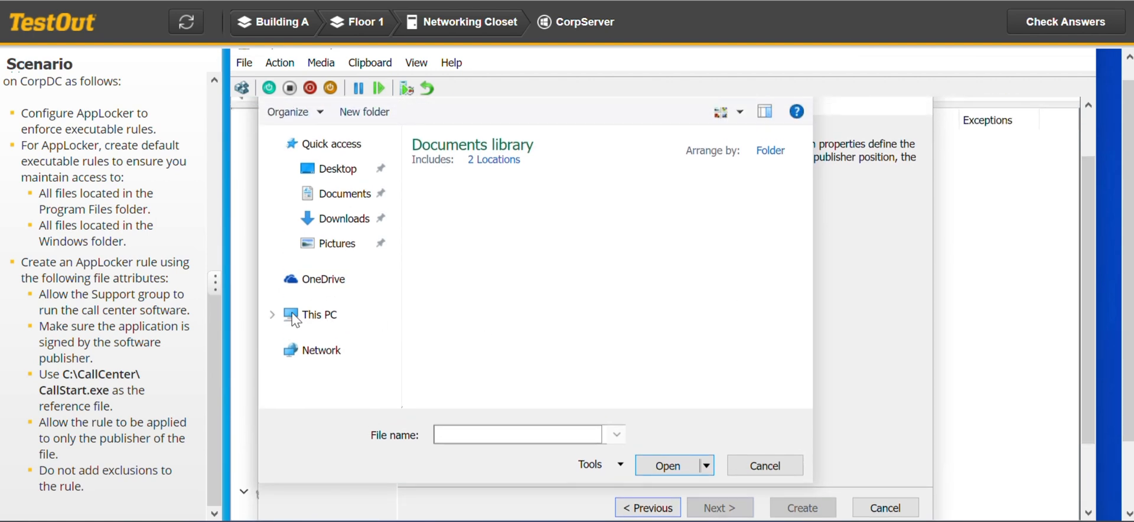
pyautogui.click(319, 315)
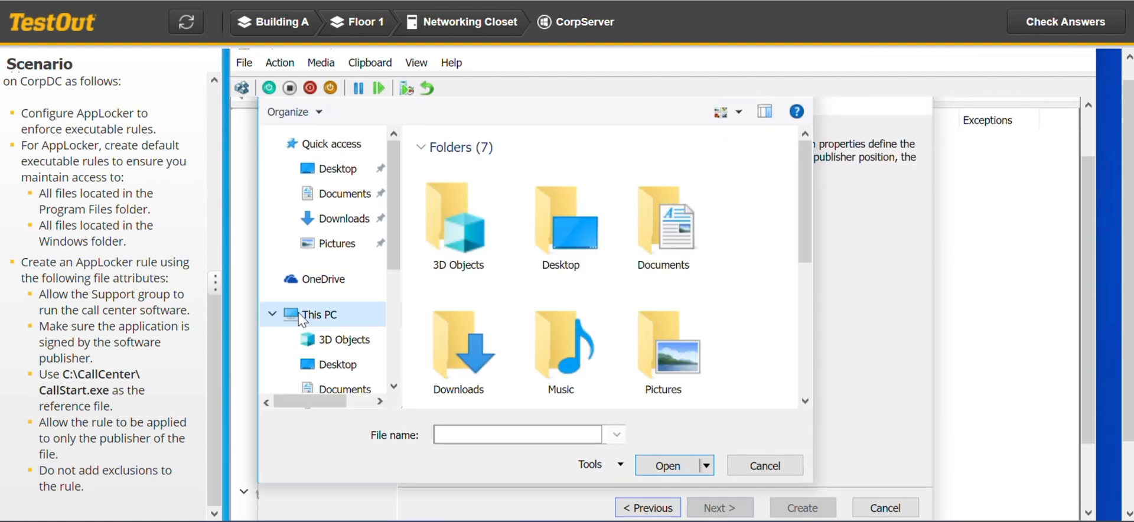
pyautogui.moveTo(806, 228)
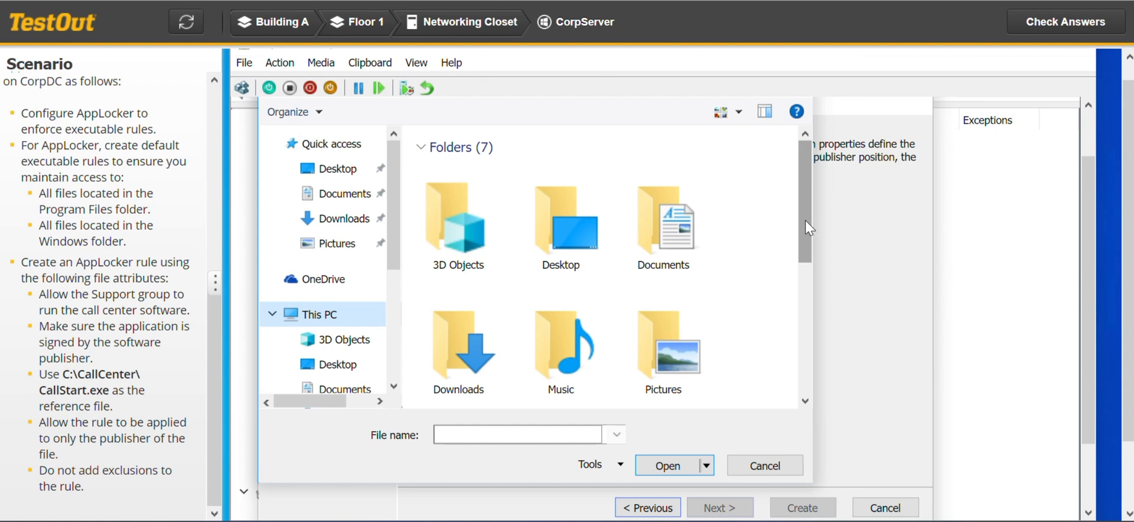
pyautogui.scroll(-3)
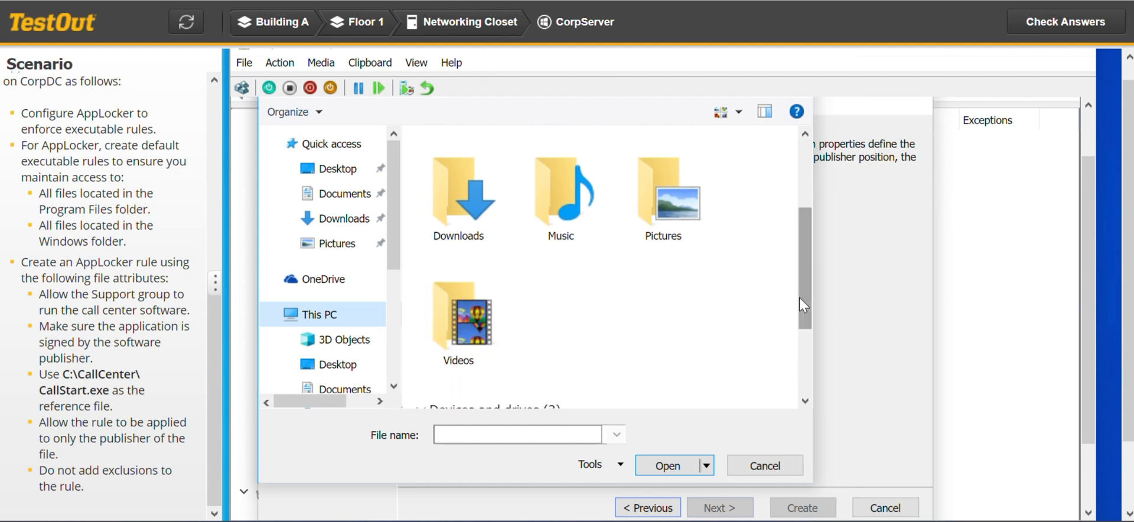
pyautogui.scroll(-3)
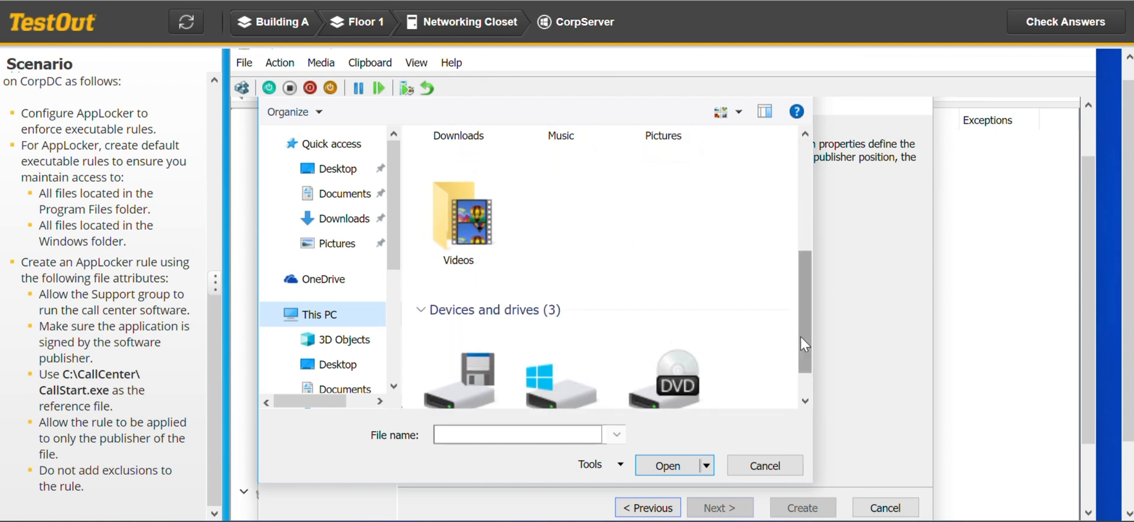
pyautogui.scroll(-3)
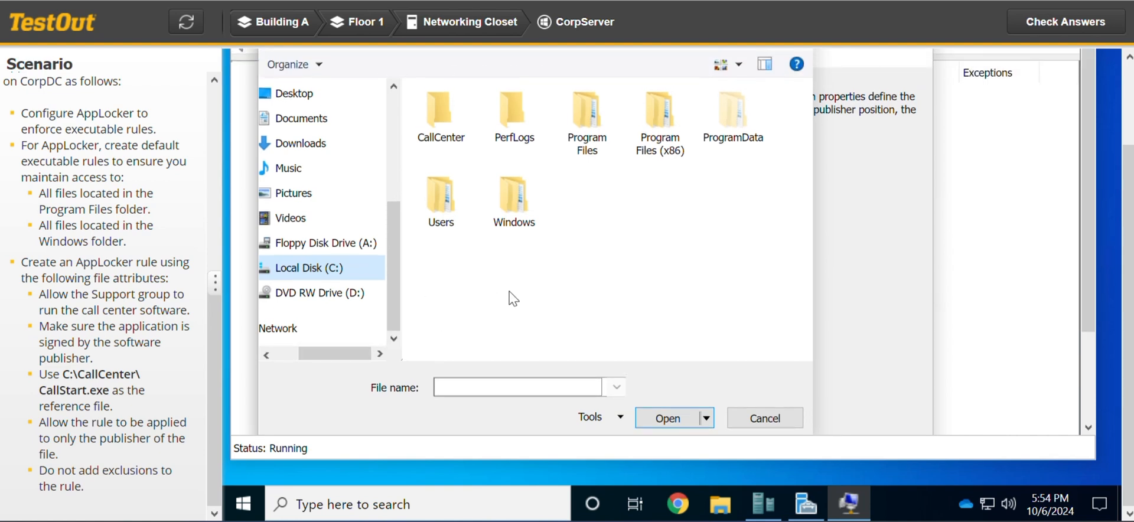
pyautogui.moveTo(580, 186)
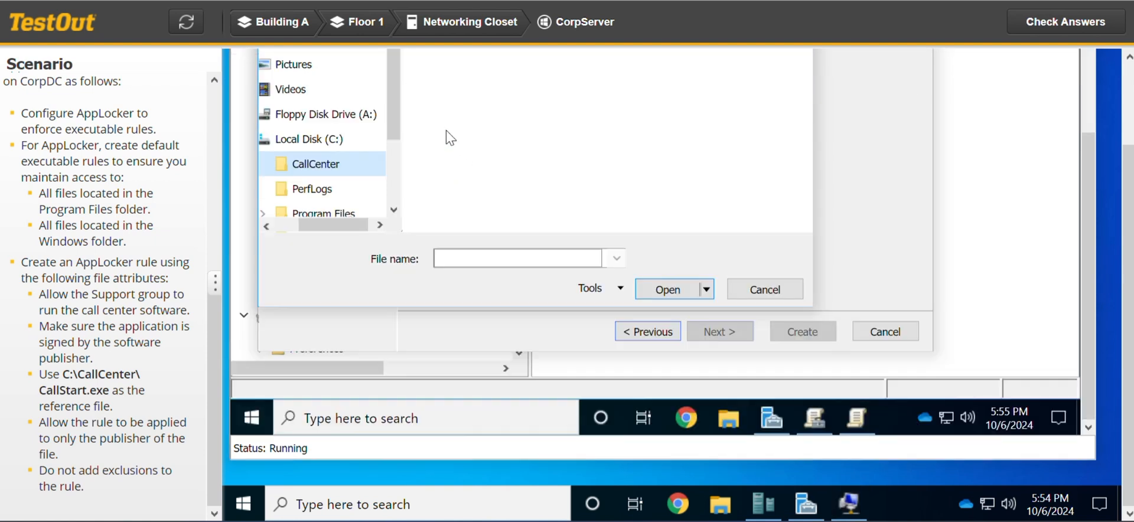
pyautogui.moveTo(1076, 316)
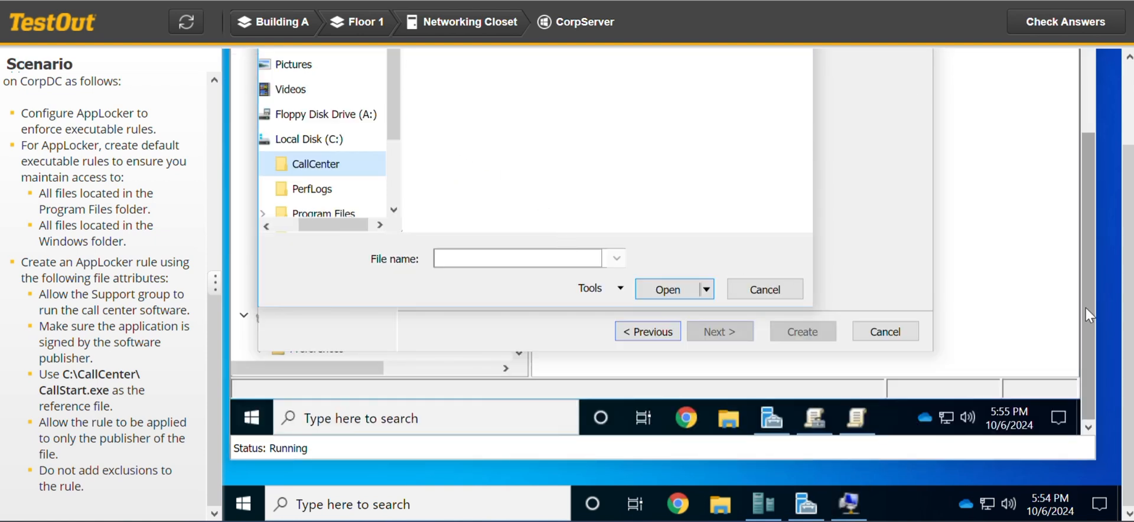
pyautogui.doubleClick(316, 163)
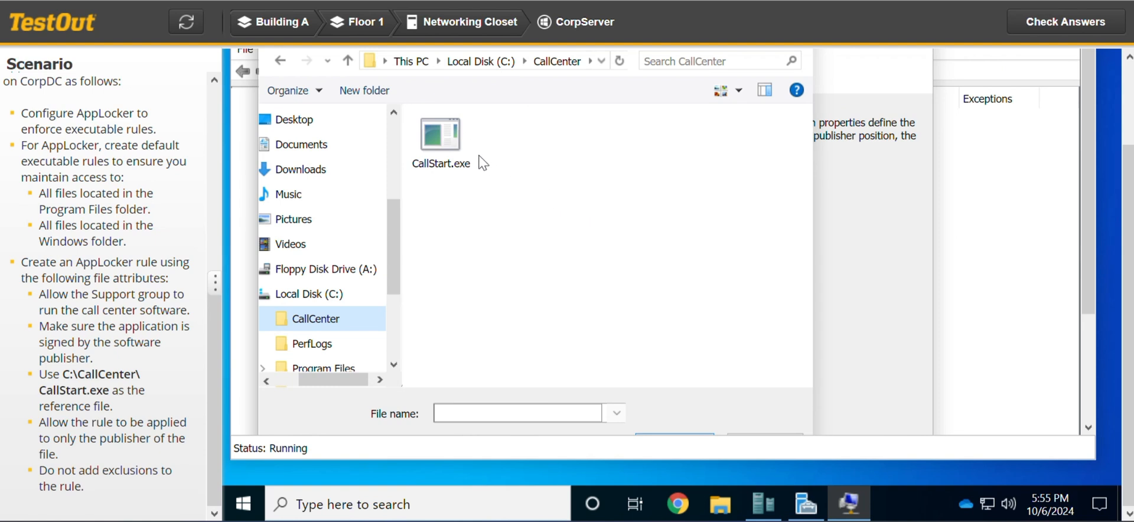
pyautogui.doubleClick(440, 131)
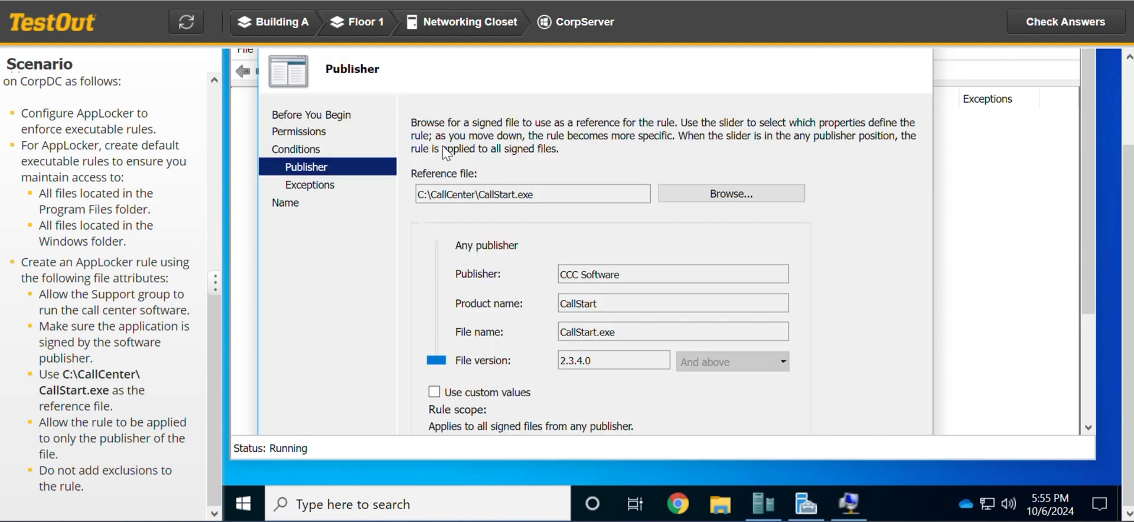
pyautogui.moveTo(1076, 269)
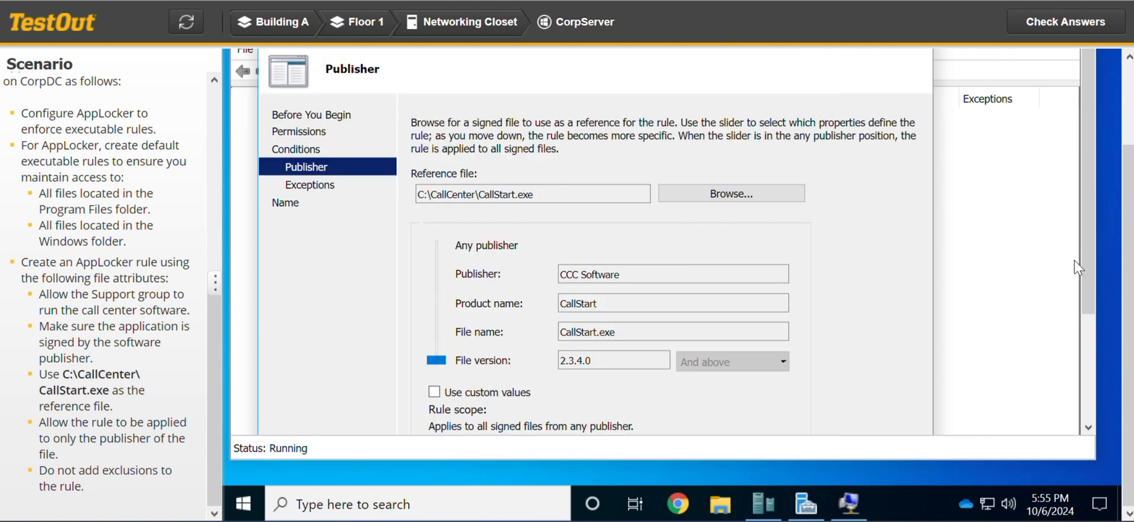
pyautogui.moveTo(816, 266)
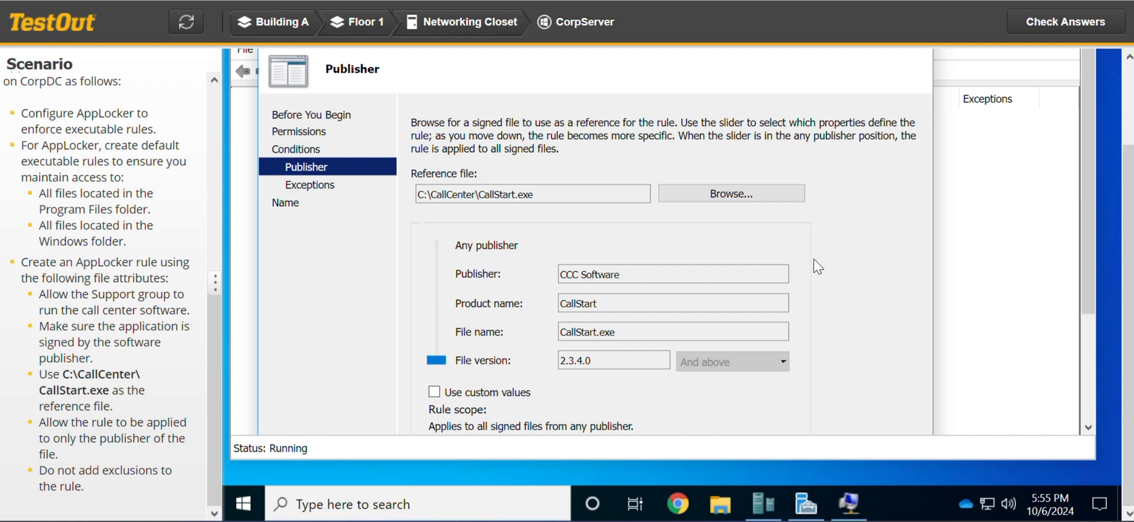
pyautogui.moveTo(1131, 284)
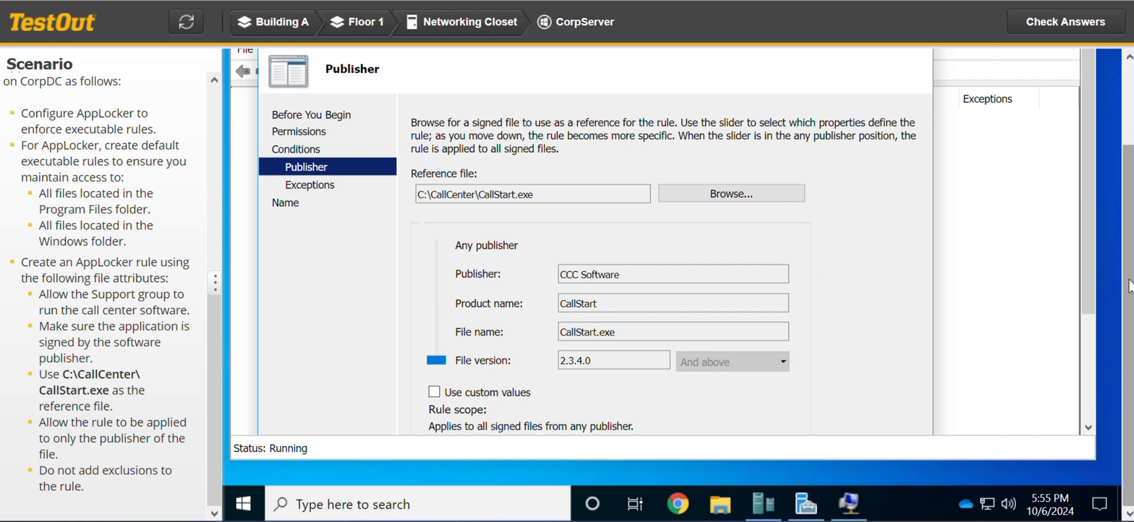
pyautogui.moveTo(204, 388)
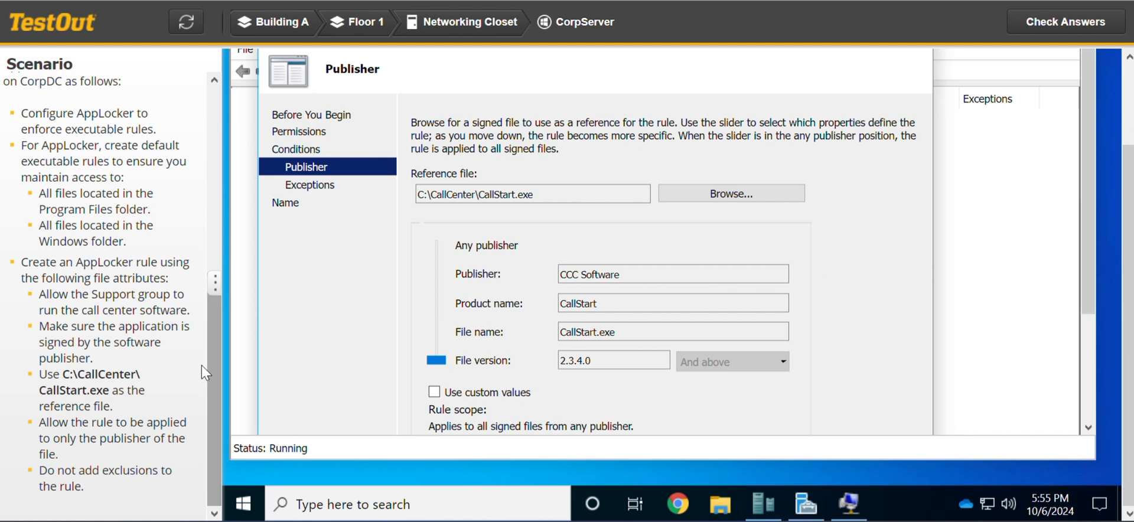
pyautogui.moveTo(108, 445)
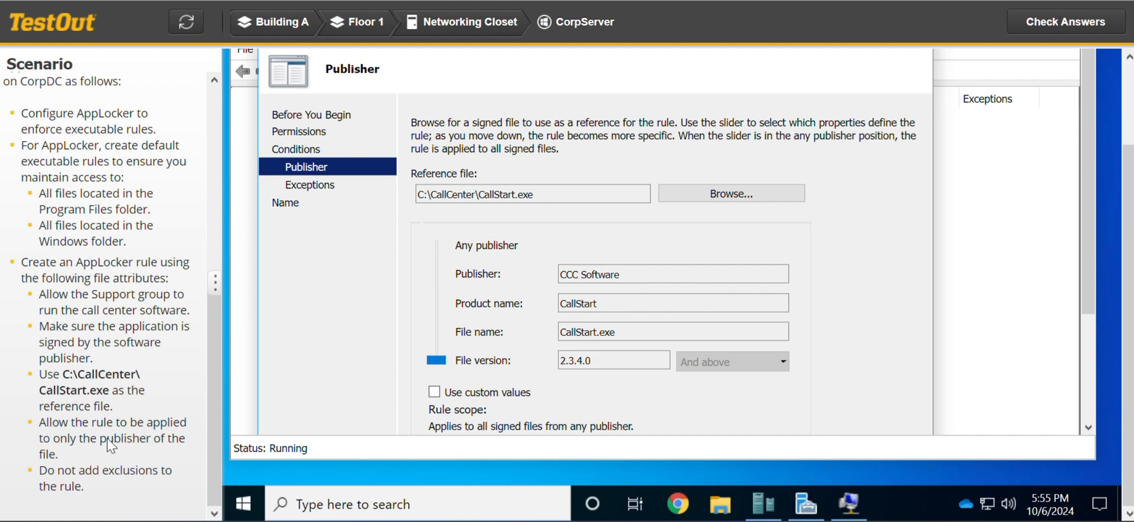
pyautogui.moveTo(165, 450)
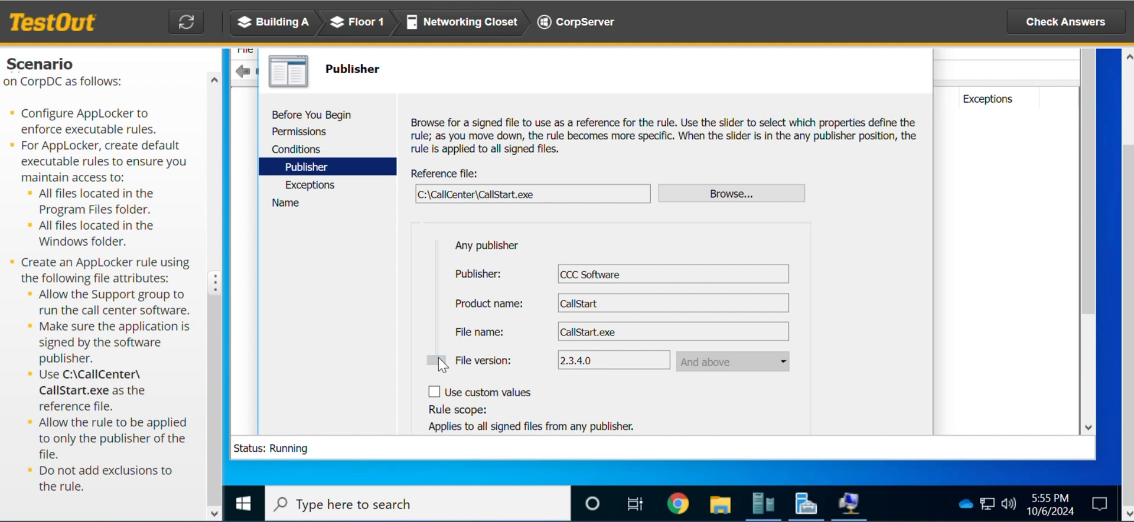
# Step: Slide the rule scope up to Publisher so only CCC Software is matched
pyautogui.moveTo(436, 361); pyautogui.dragTo(436, 274)
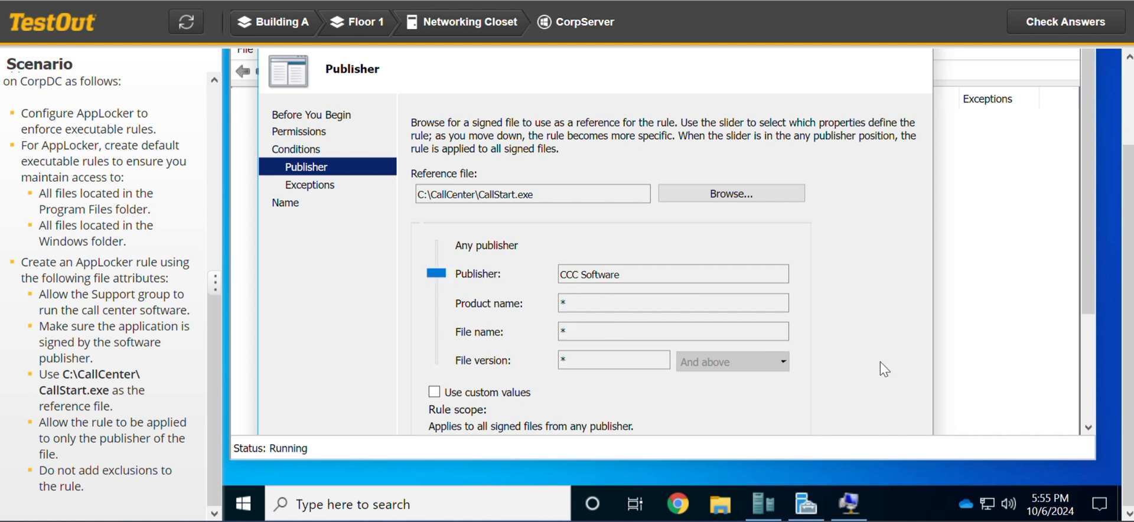
pyautogui.scroll(-3)
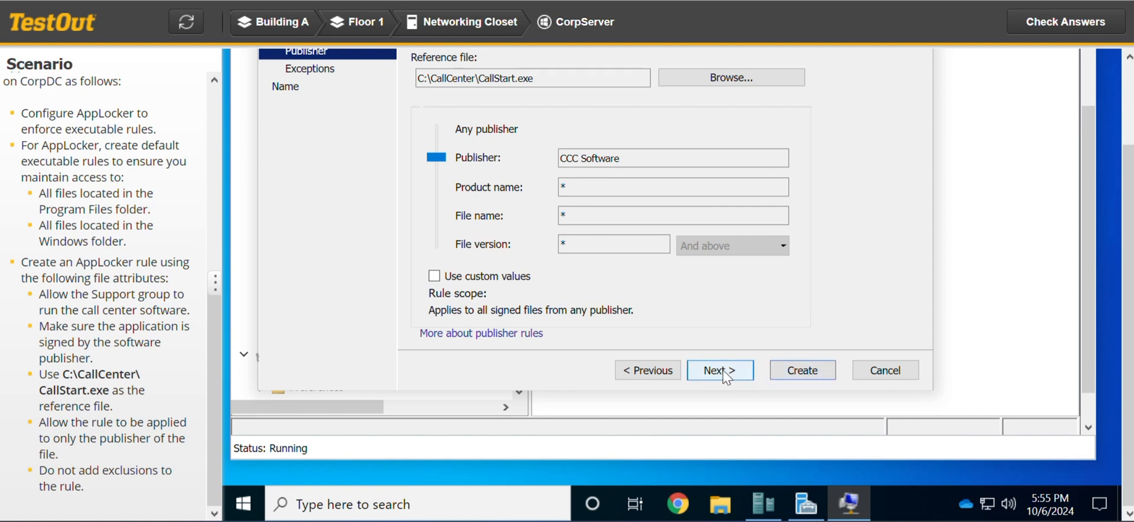
# Step: Create the publisher rule with no exceptions and check answers for a 3/3 score
pyautogui.click(720, 371)
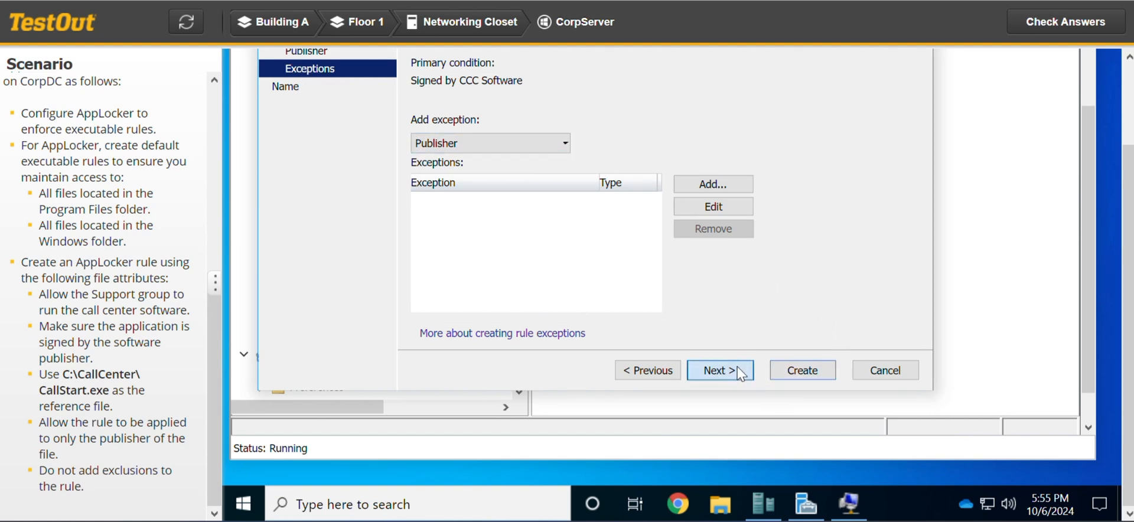
pyautogui.click(720, 370)
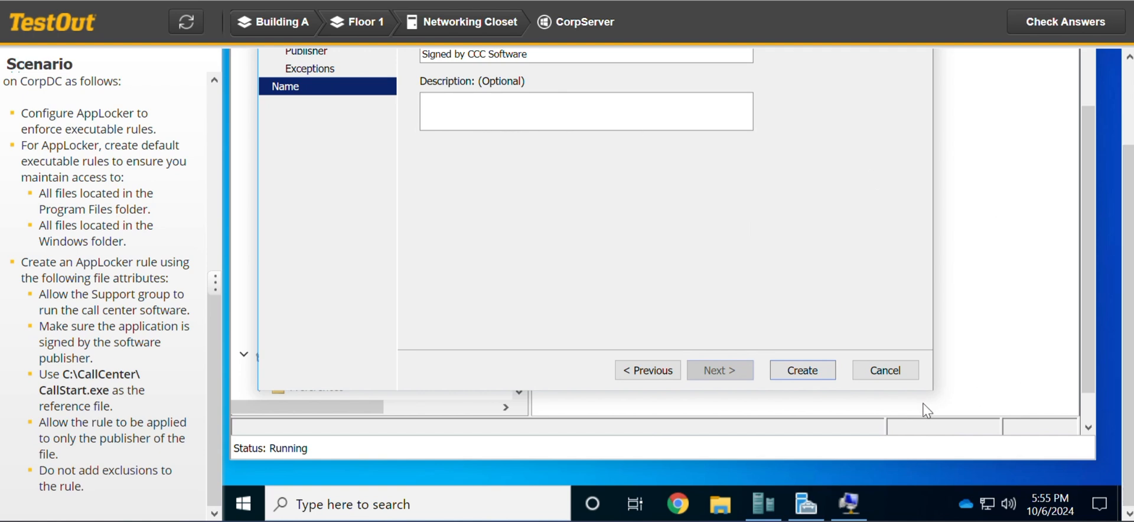
pyautogui.click(802, 371)
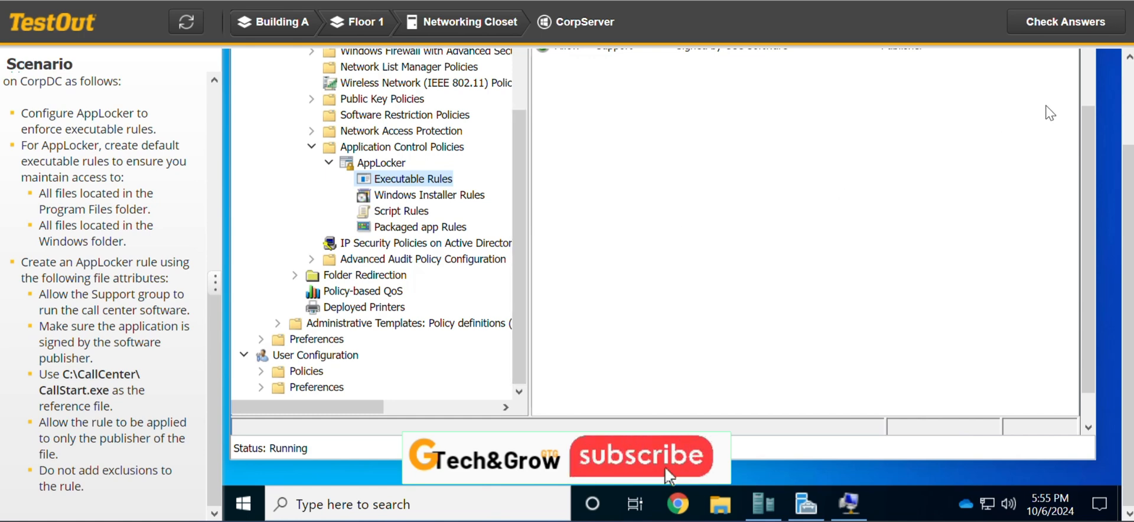
pyautogui.click(1065, 21)
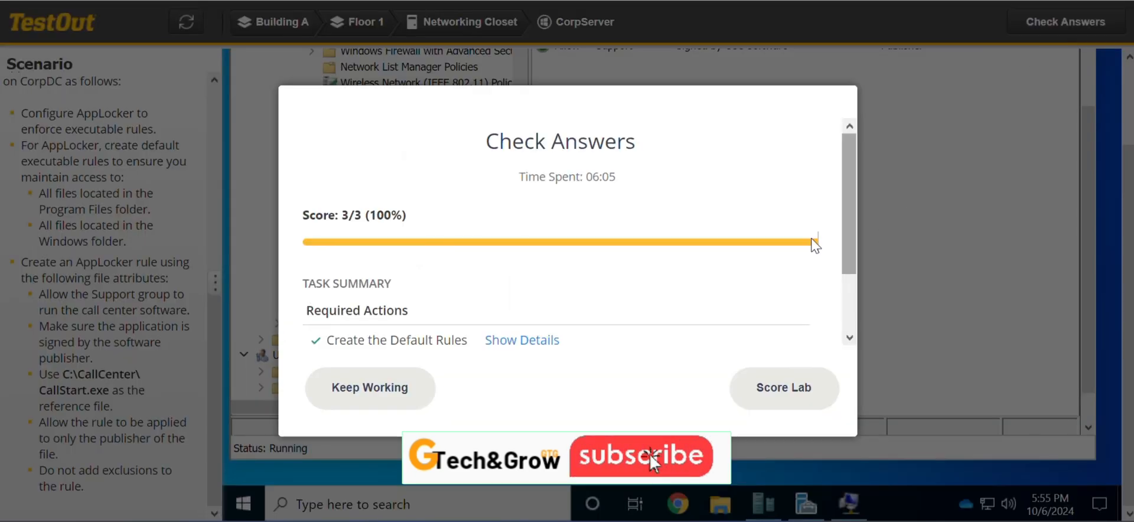